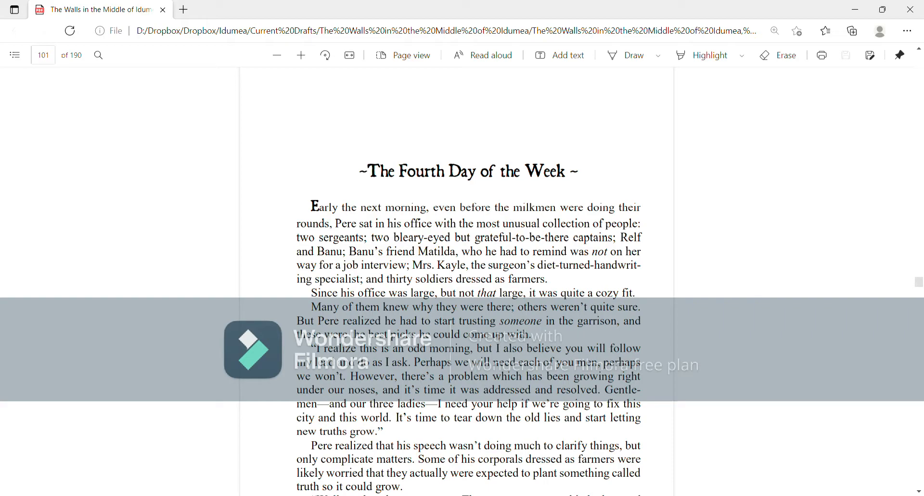
pyautogui.scroll(-3)
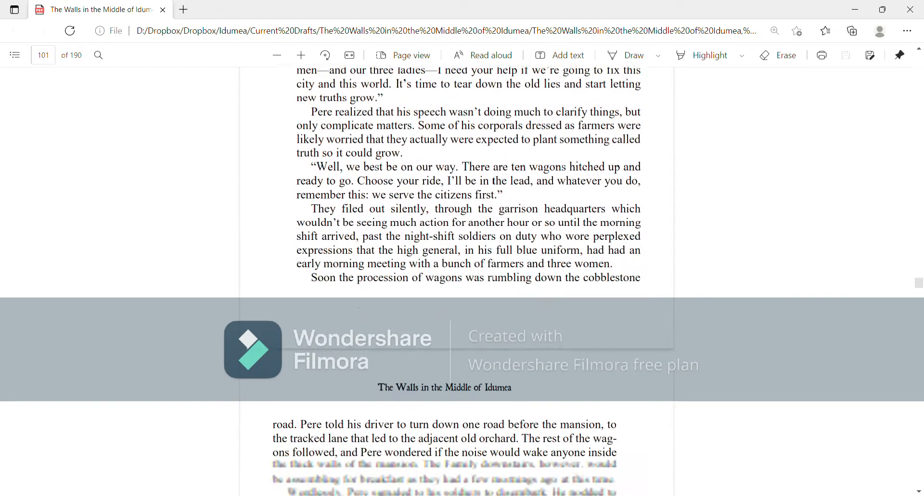
pyautogui.scroll(-3)
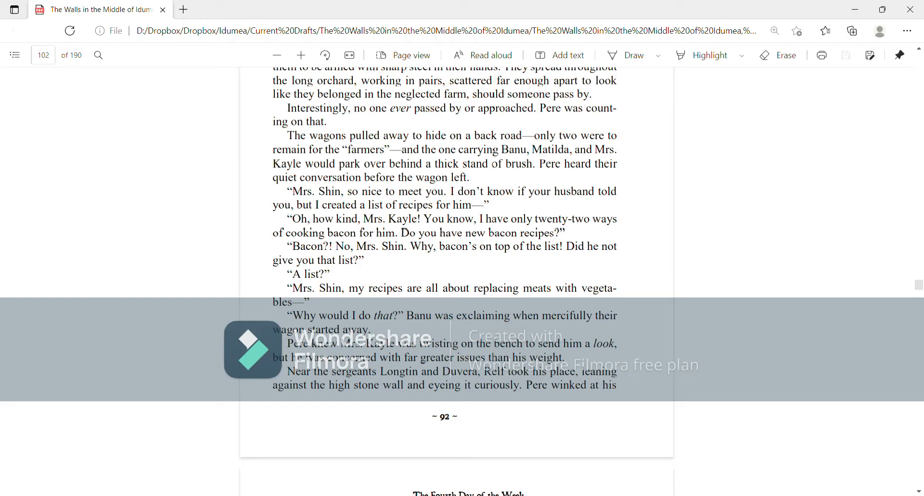
pyautogui.scroll(-3)
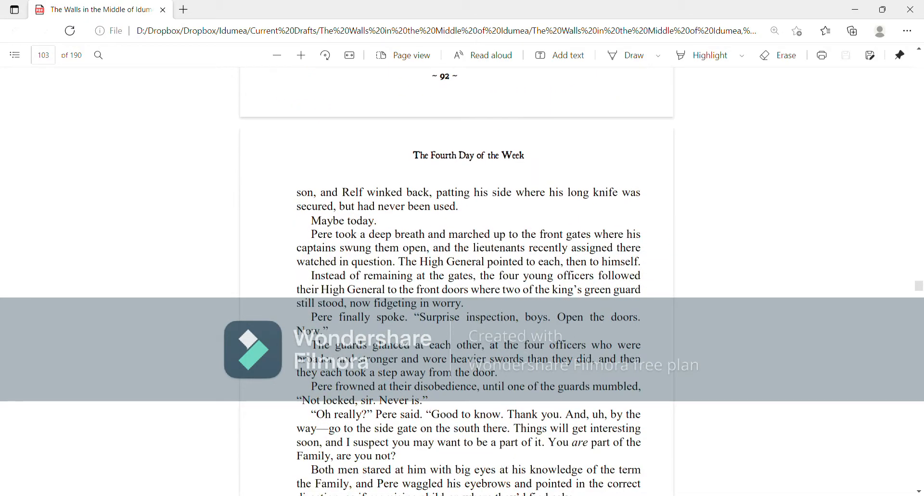
pyautogui.scroll(-3)
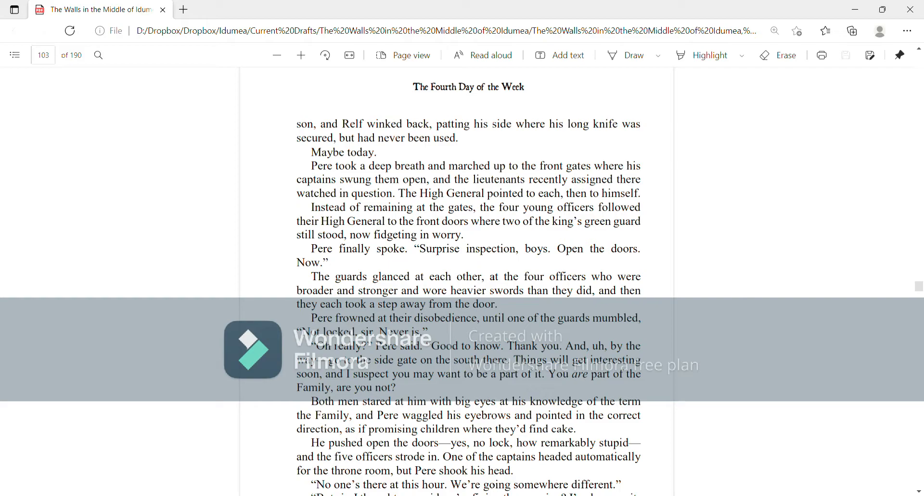
pyautogui.scroll(-3)
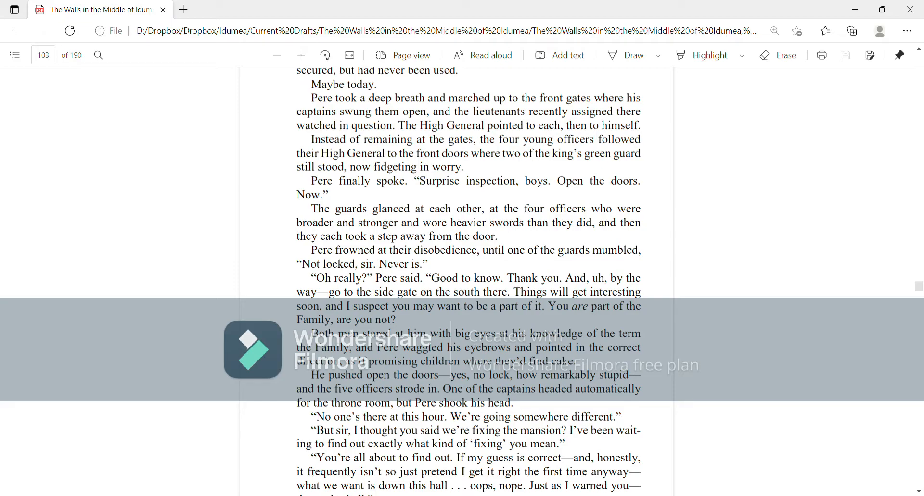
pyautogui.scroll(-3)
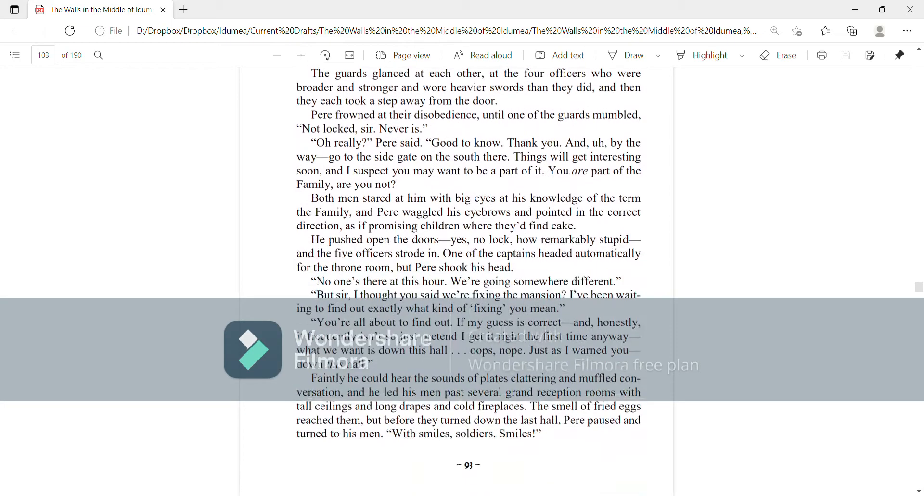
pyautogui.scroll(-3)
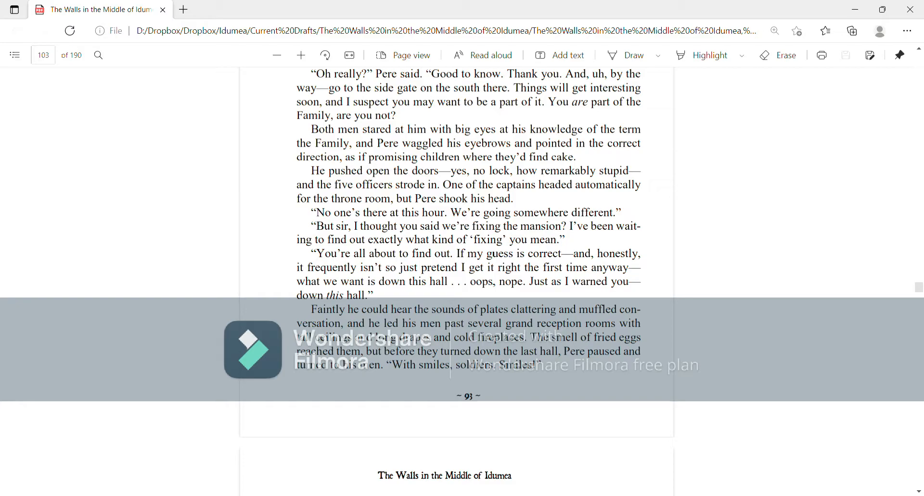
pyautogui.scroll(-3)
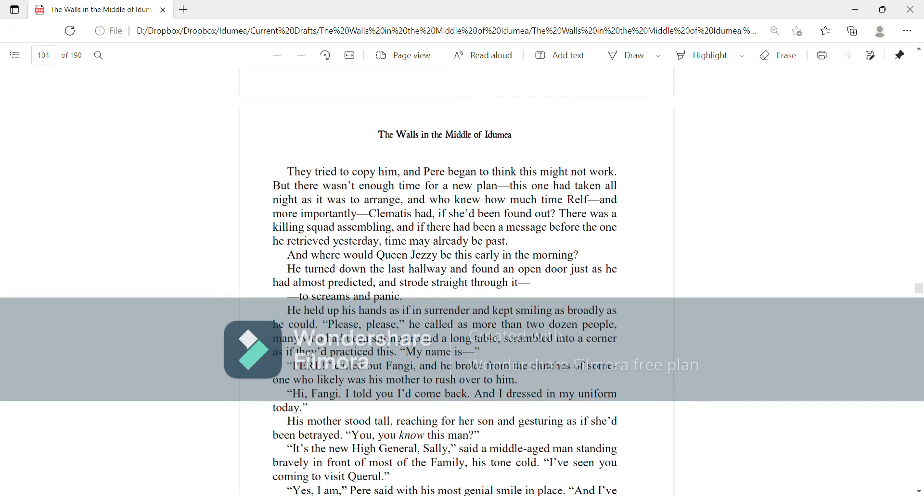
pyautogui.scroll(-3)
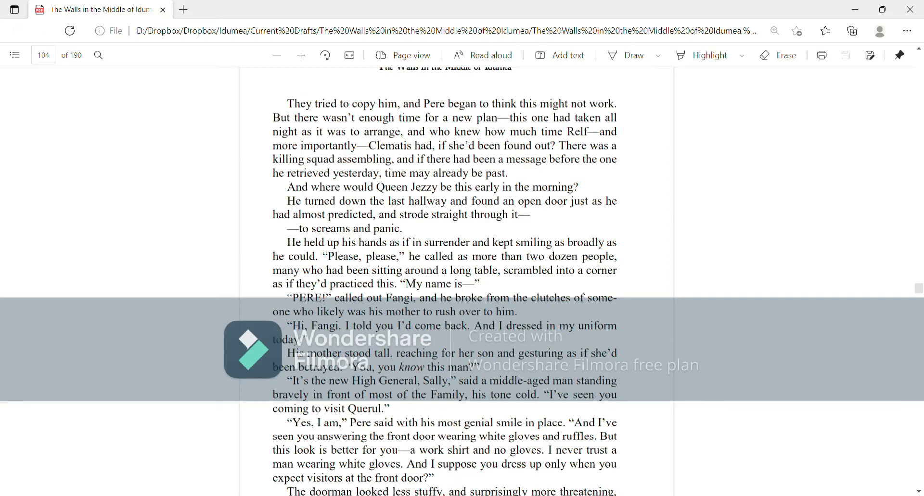
pyautogui.scroll(-3)
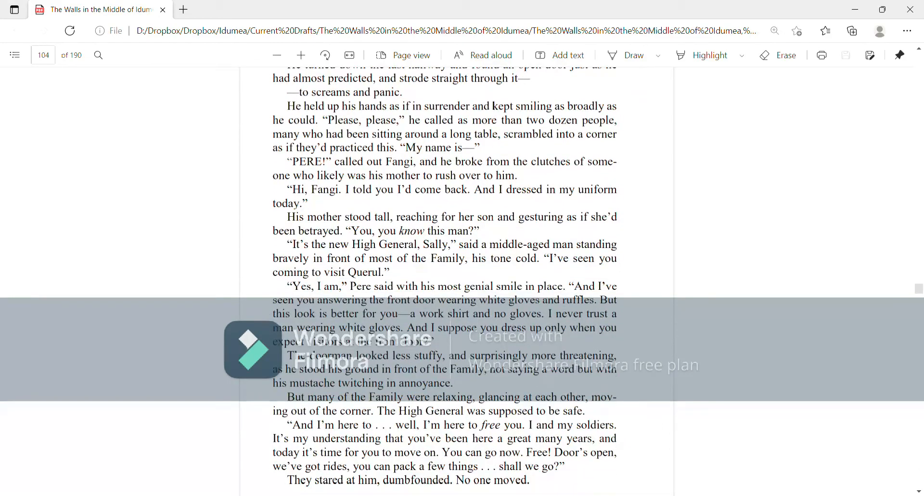
pyautogui.scroll(-3)
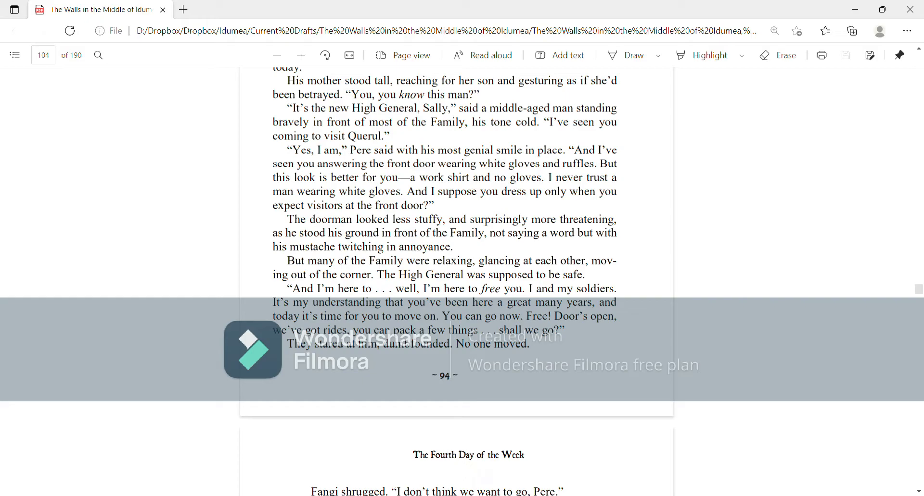
pyautogui.scroll(-3)
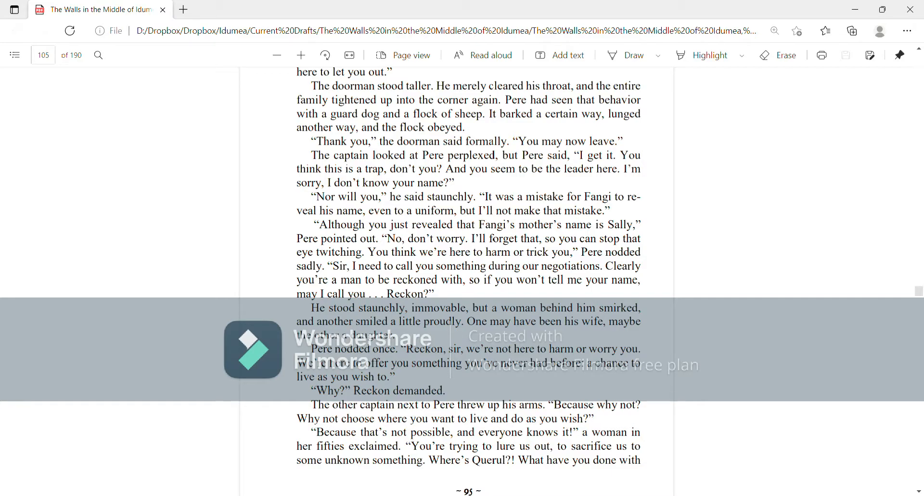
pyautogui.scroll(-3)
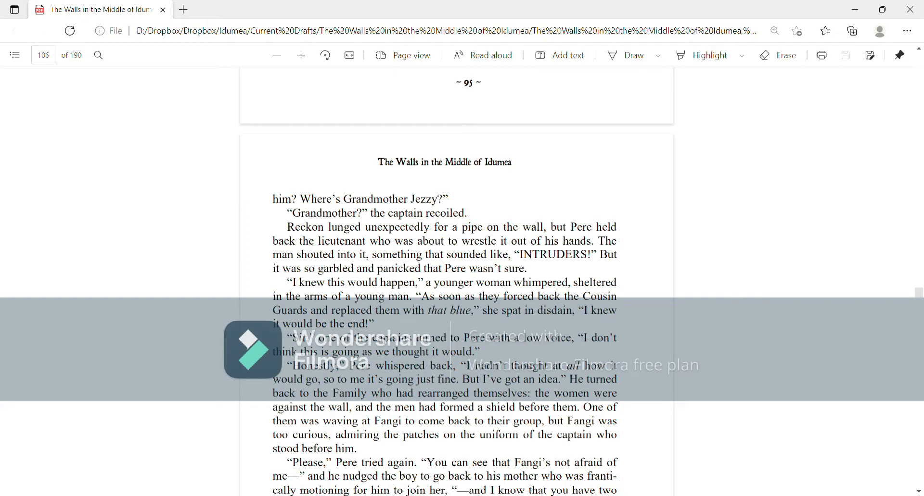
pyautogui.scroll(-3)
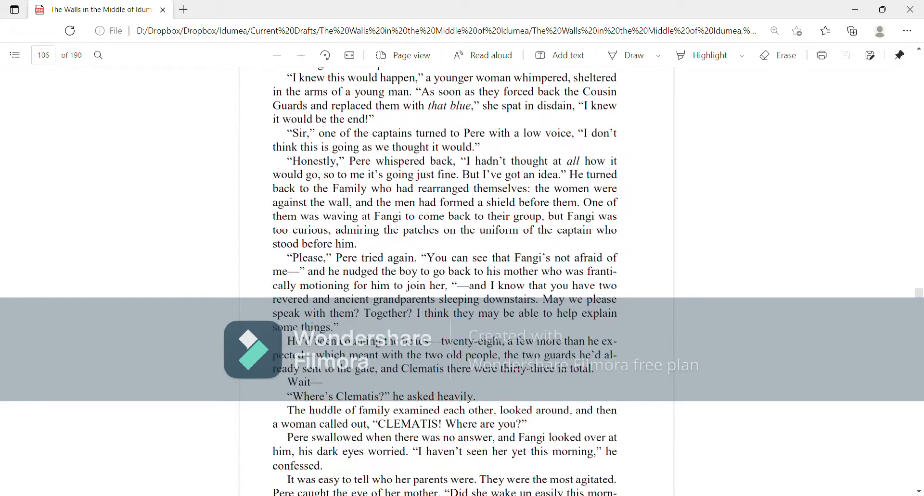
pyautogui.scroll(-3)
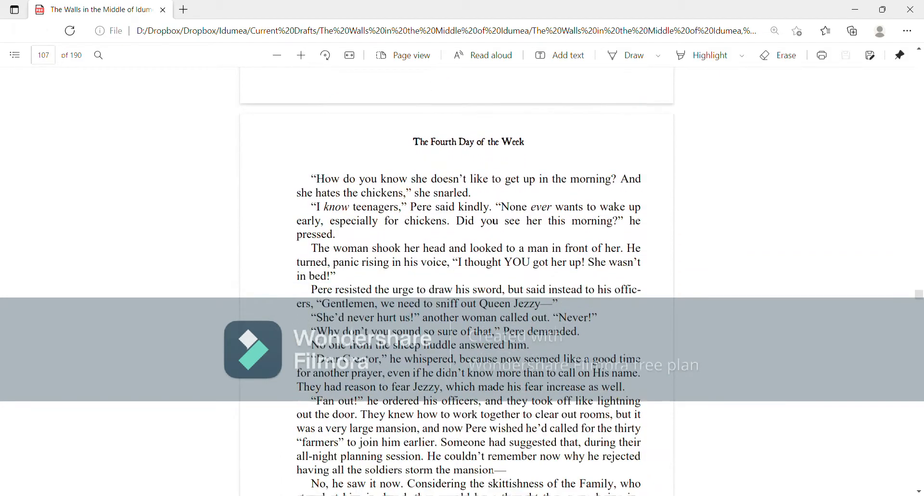
pyautogui.scroll(-3)
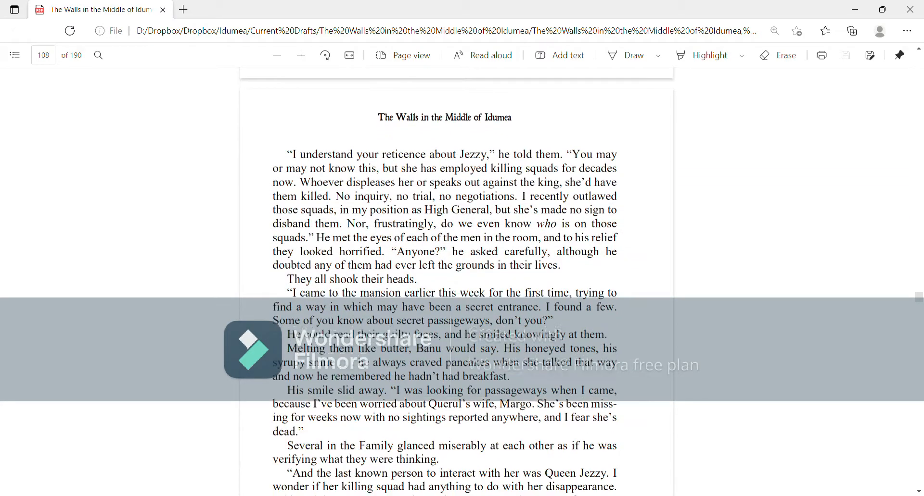
pyautogui.scroll(-3)
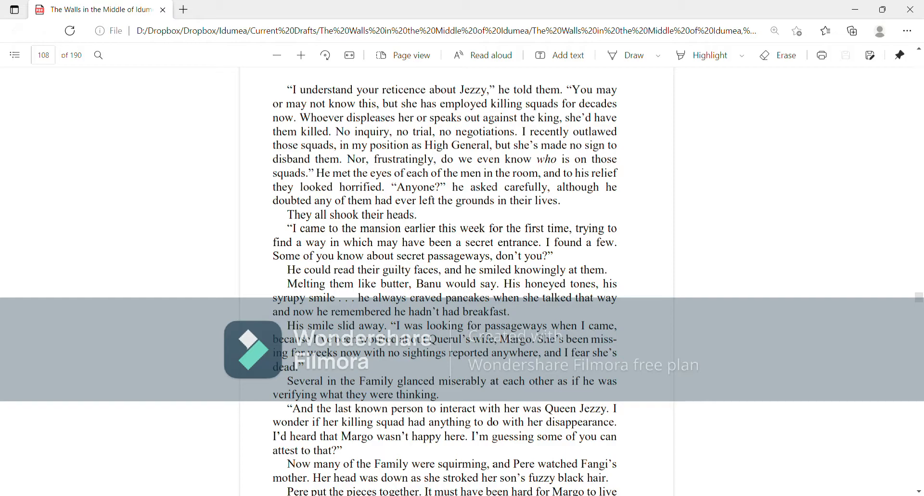
pyautogui.scroll(-3)
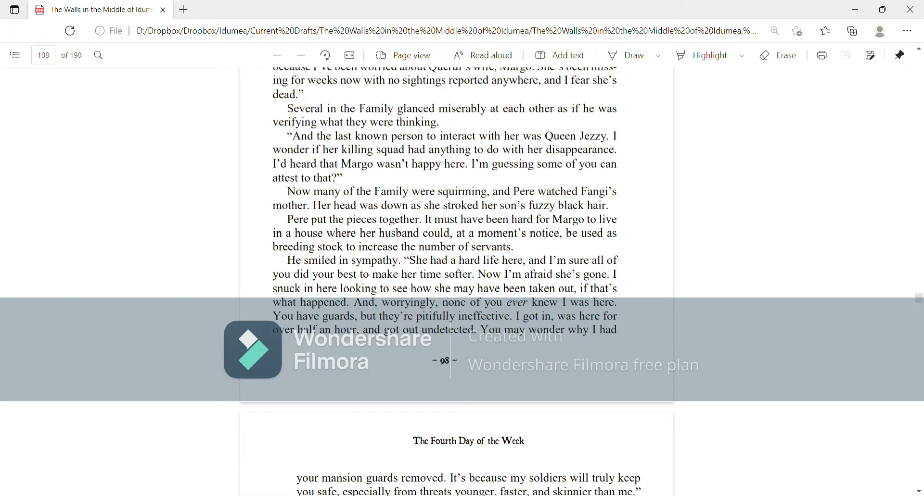
pyautogui.scroll(-3)
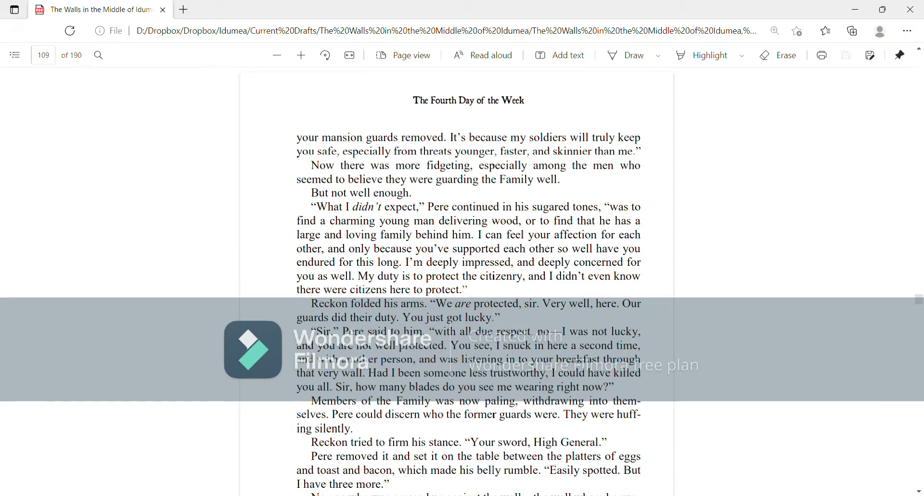
pyautogui.scroll(-3)
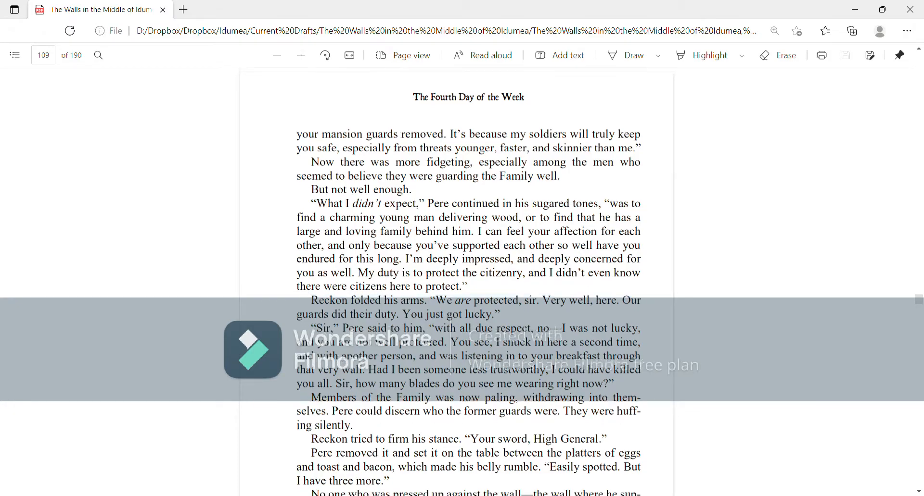
pyautogui.scroll(-3)
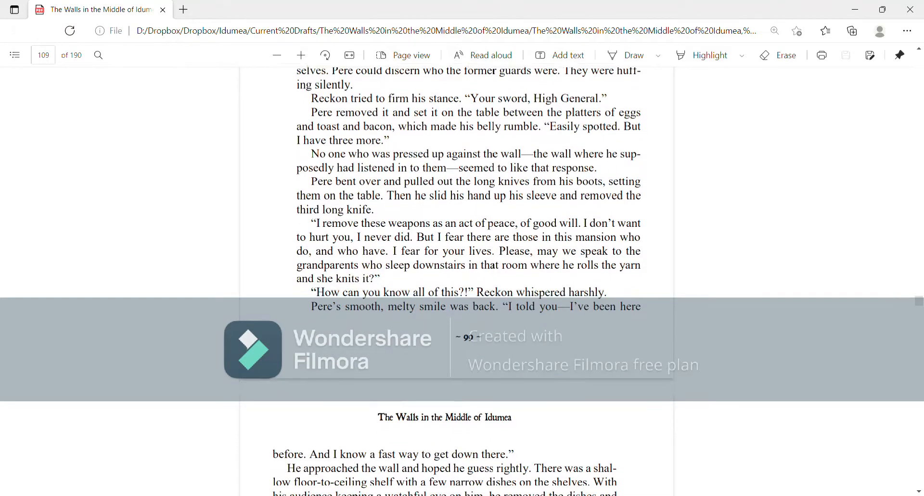
pyautogui.scroll(-3)
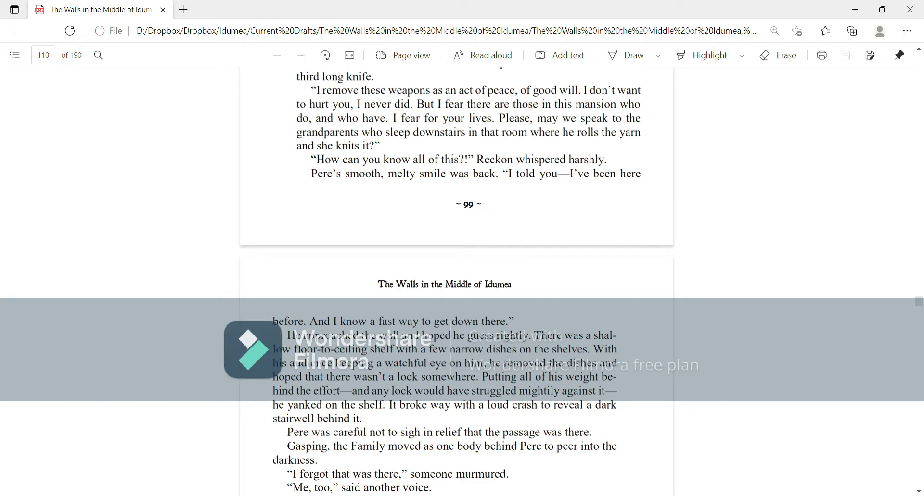
pyautogui.scroll(-3)
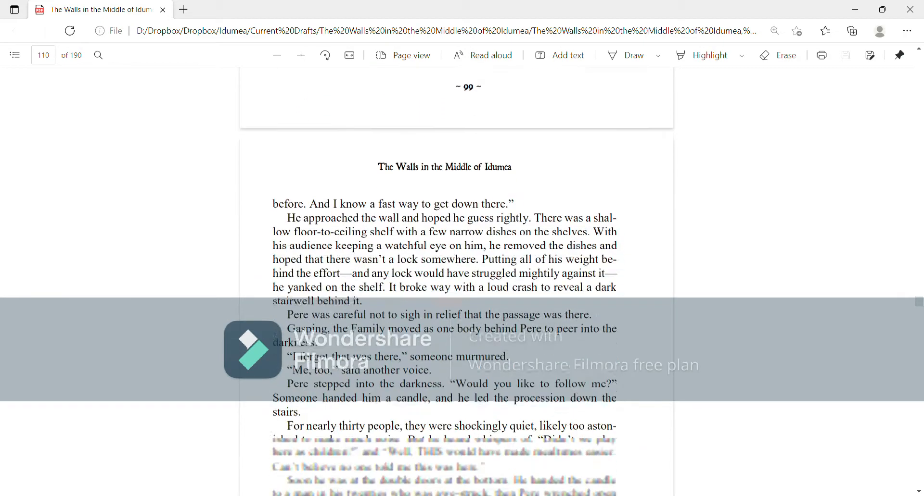
pyautogui.scroll(-3)
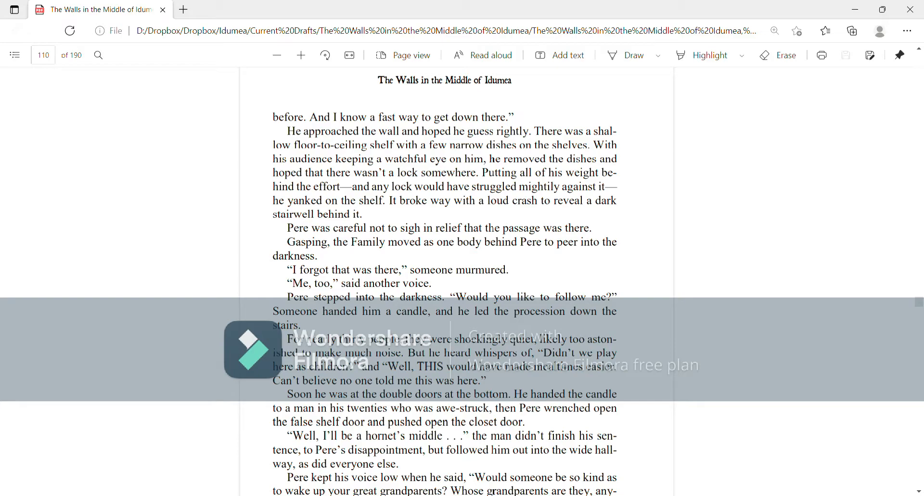
pyautogui.scroll(-3)
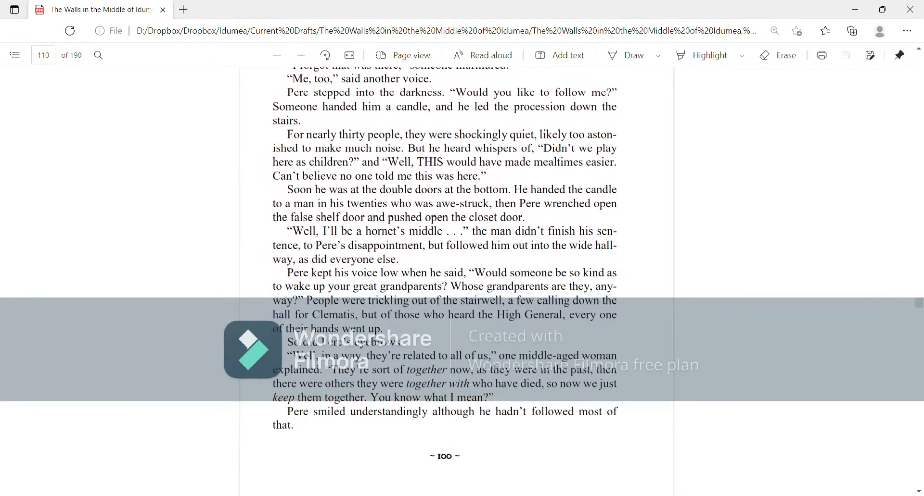
pyautogui.scroll(-3)
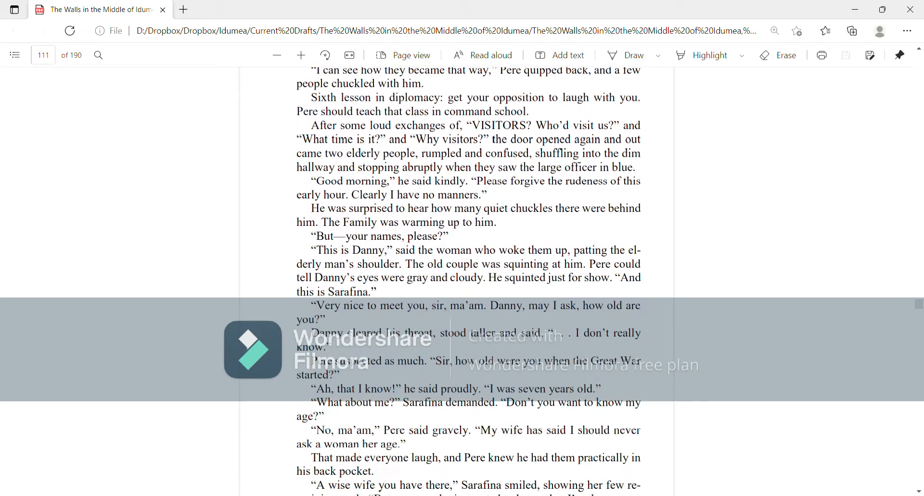
pyautogui.scroll(-3)
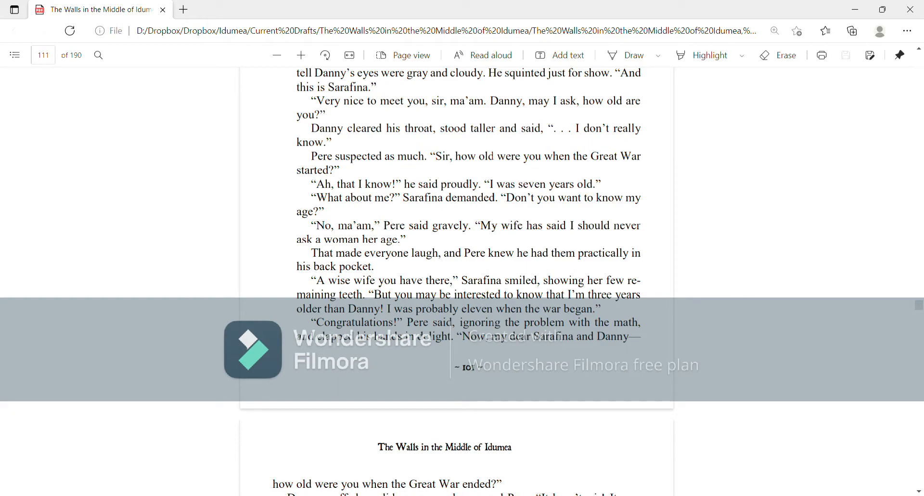
pyautogui.scroll(-3)
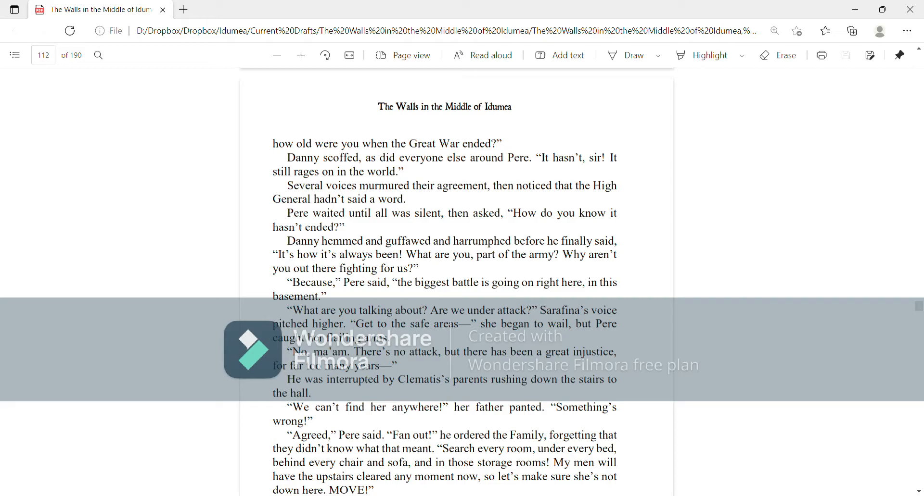
pyautogui.scroll(-3)
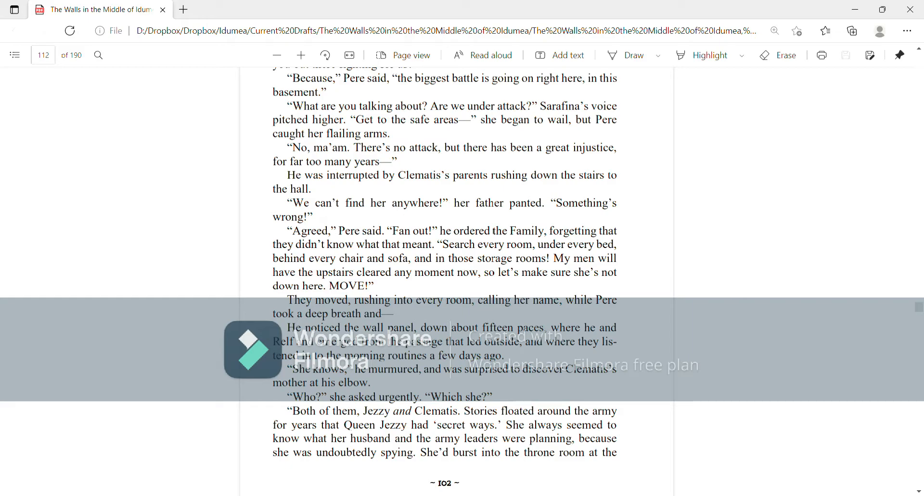
pyautogui.scroll(-3)
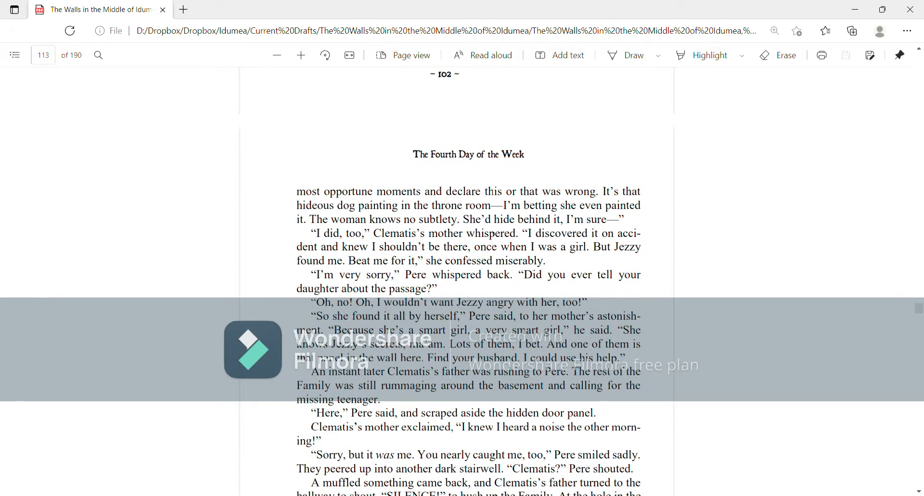
pyautogui.scroll(-3)
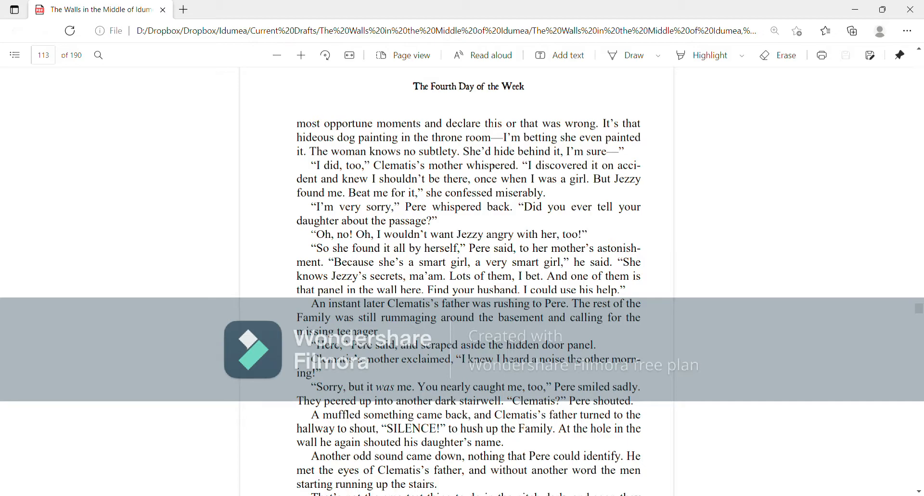
pyautogui.scroll(-3)
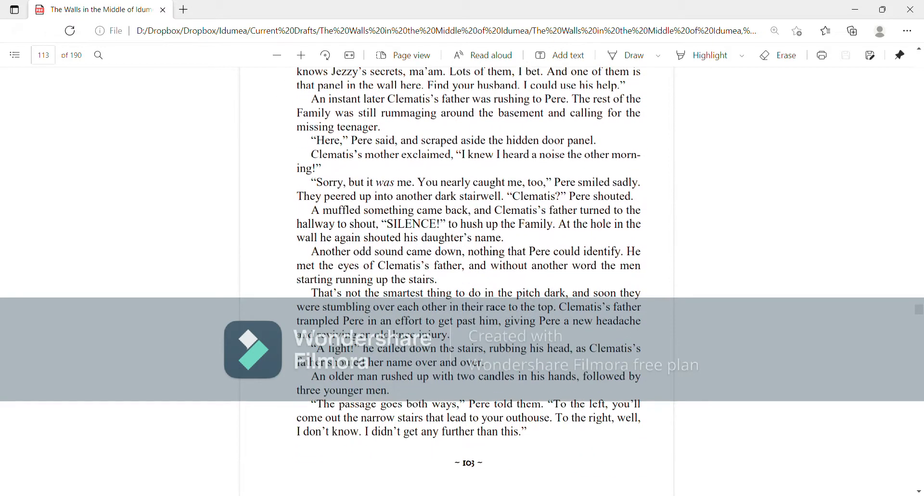
pyautogui.scroll(-3)
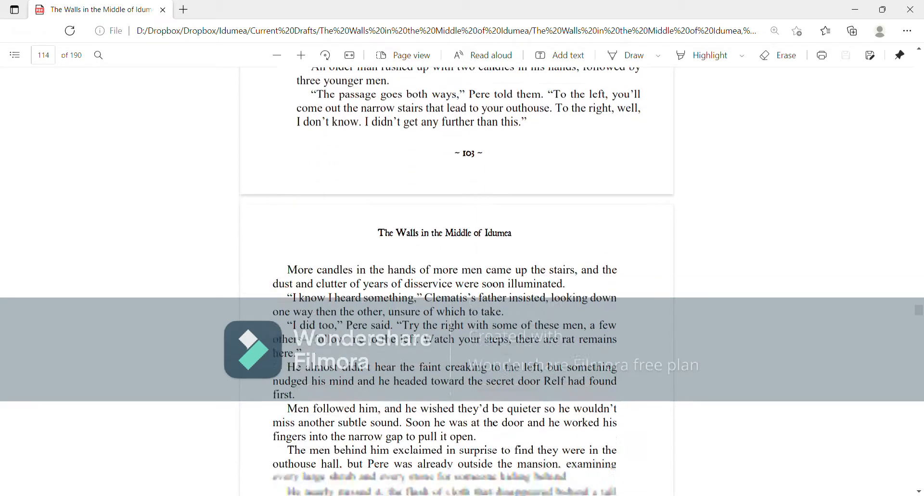
pyautogui.scroll(-3)
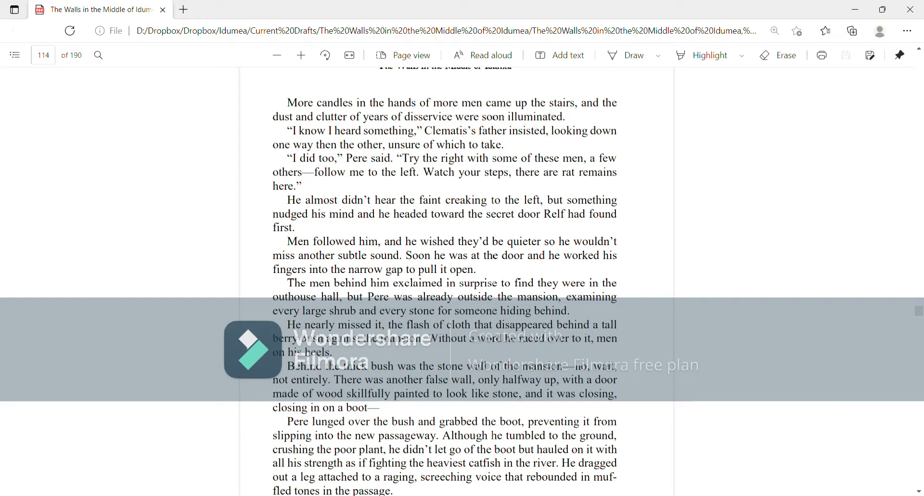
pyautogui.scroll(-3)
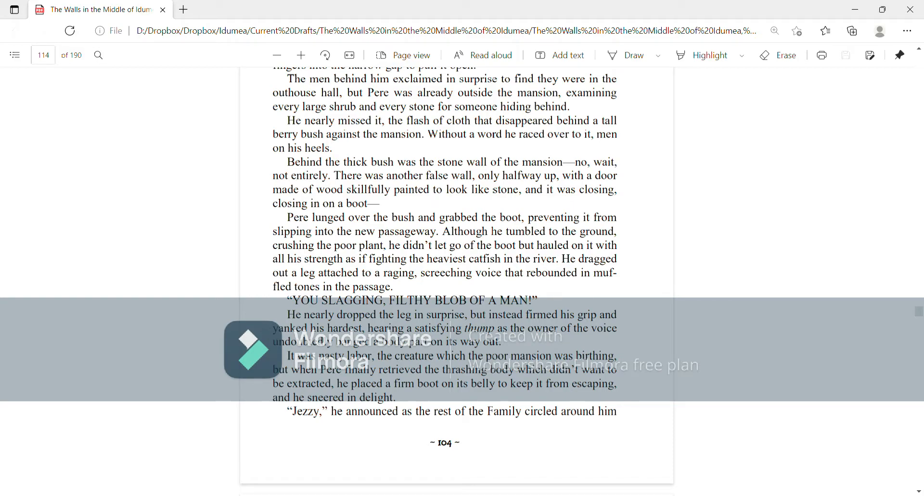
pyautogui.scroll(-3)
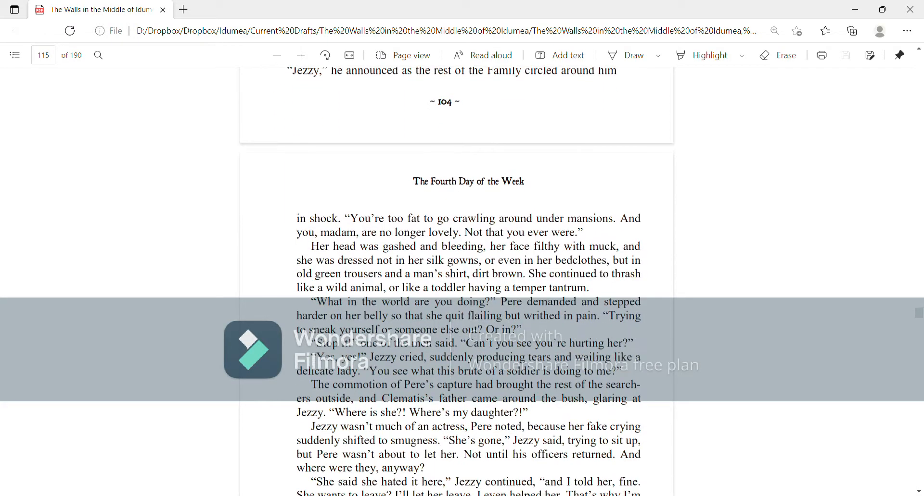
pyautogui.scroll(-3)
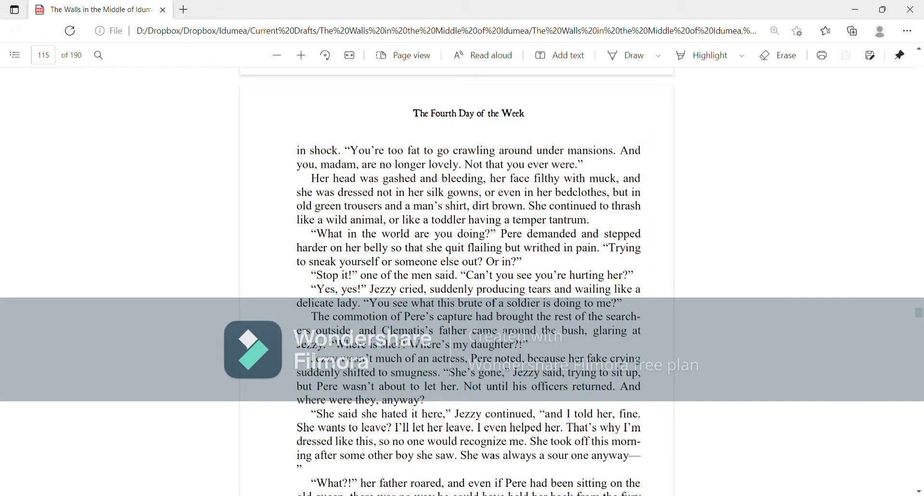
pyautogui.scroll(-3)
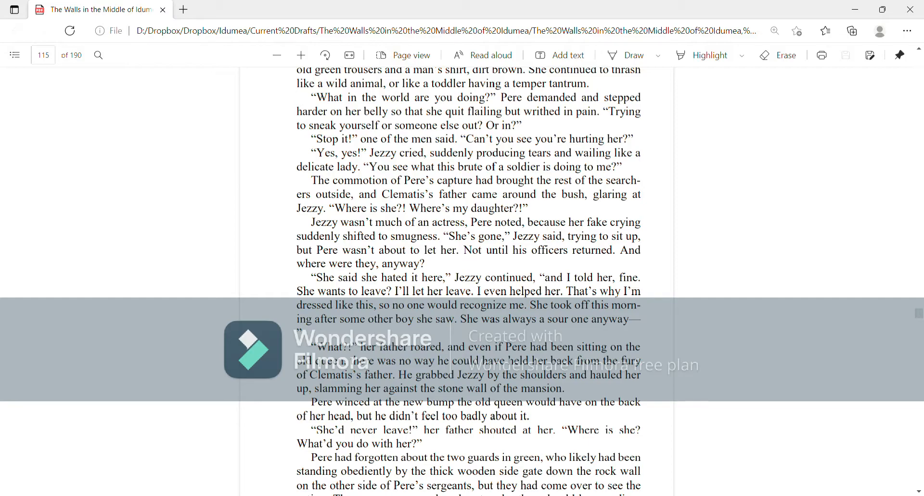
pyautogui.scroll(-3)
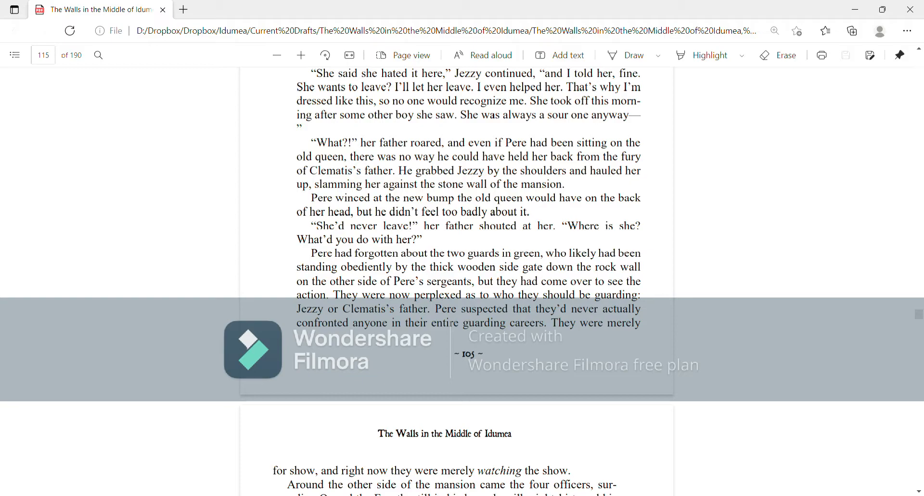
pyautogui.scroll(-3)
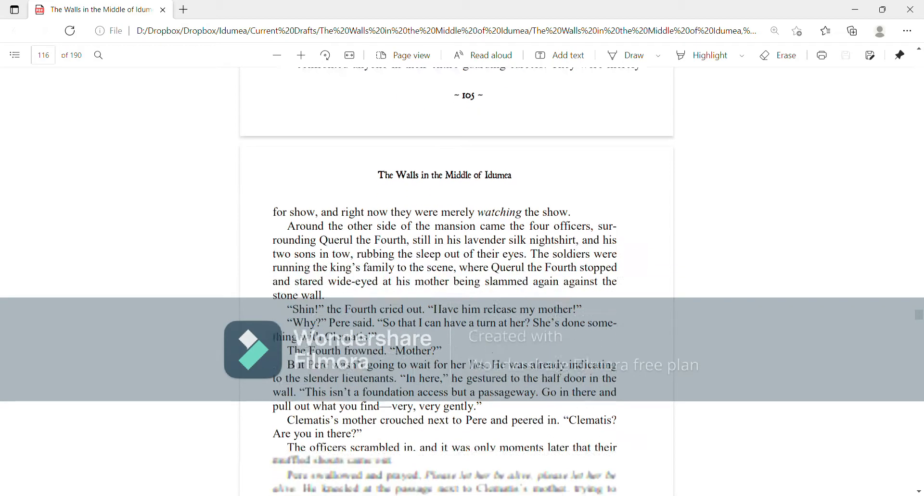
pyautogui.scroll(-3)
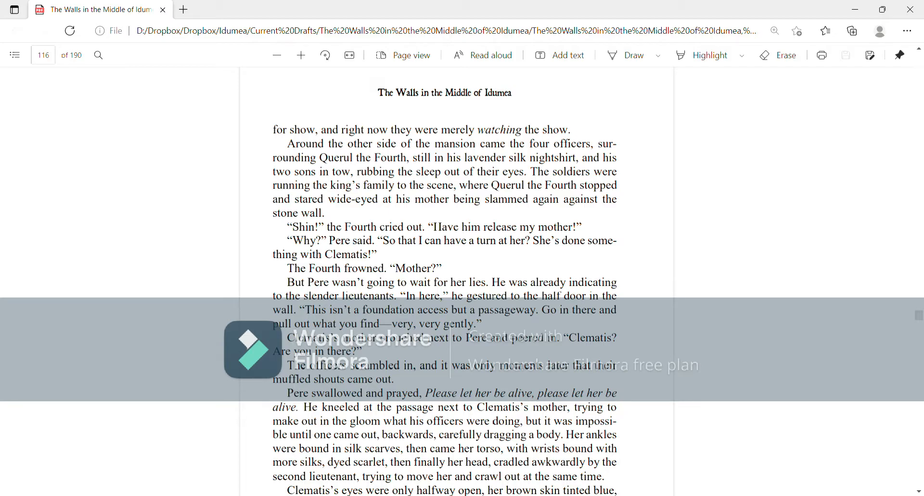
pyautogui.scroll(-3)
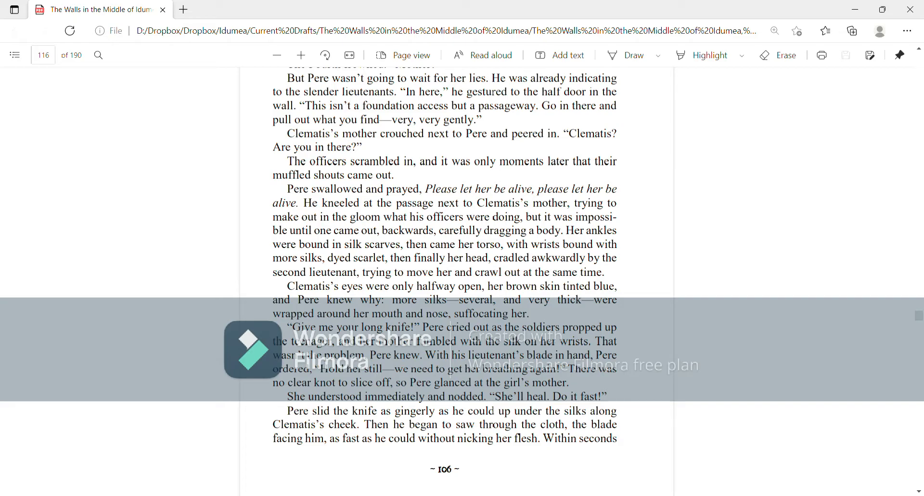
pyautogui.scroll(-3)
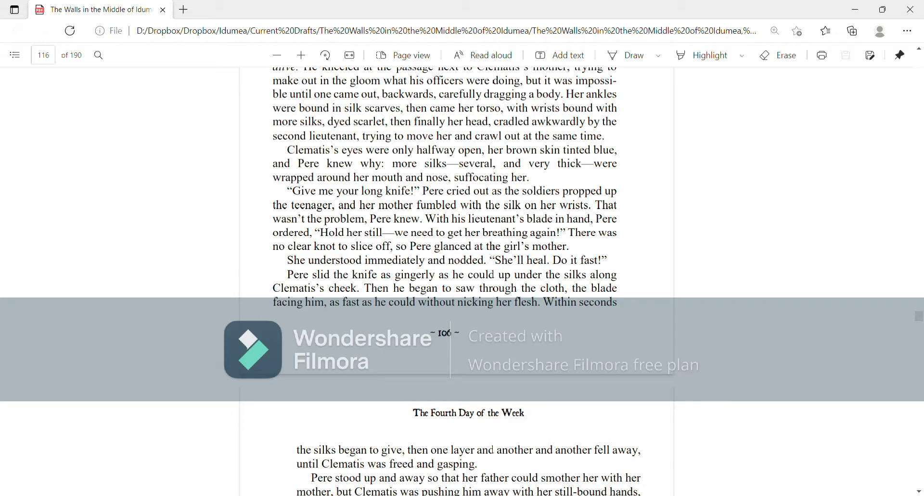
pyautogui.scroll(-3)
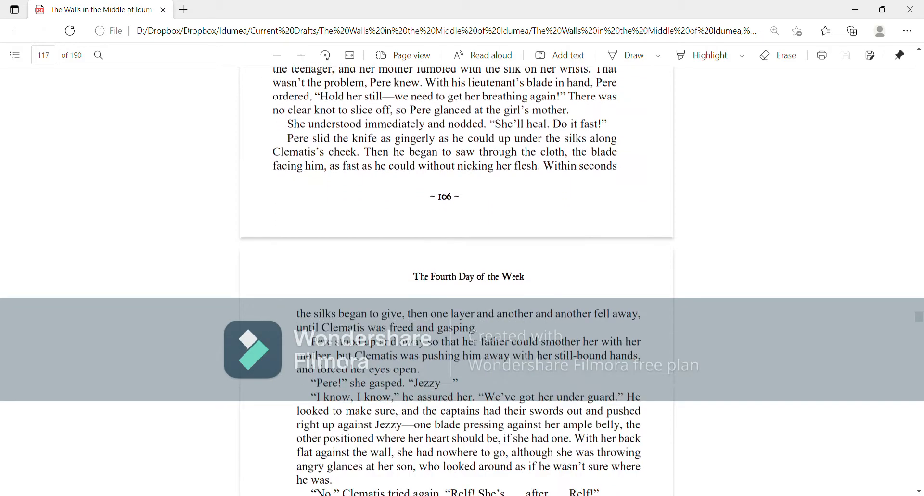
pyautogui.scroll(-3)
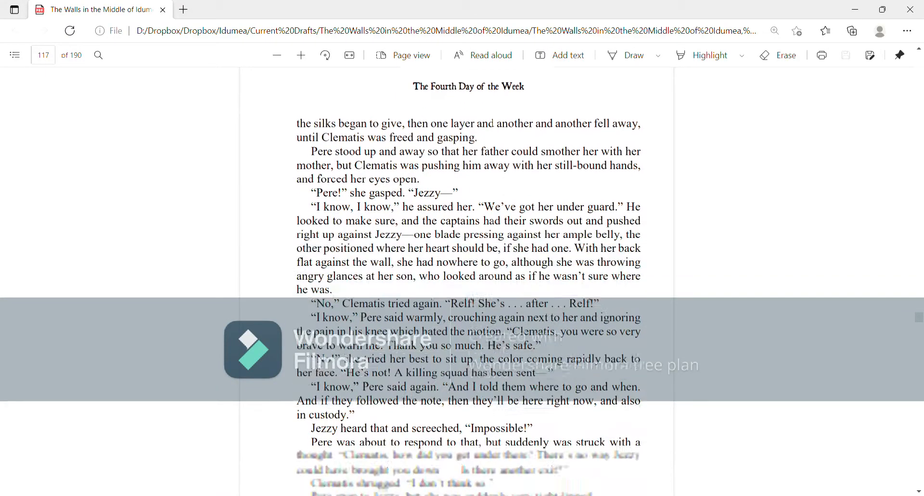
pyautogui.scroll(-3)
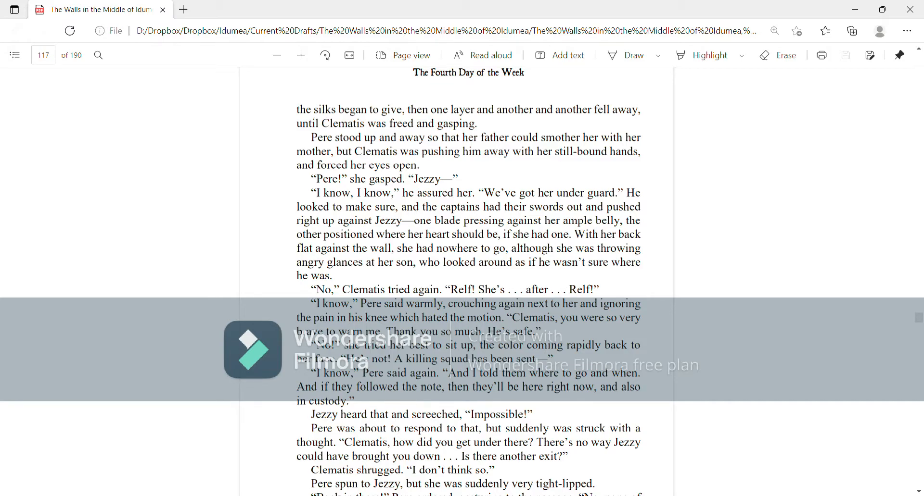
pyautogui.scroll(-3)
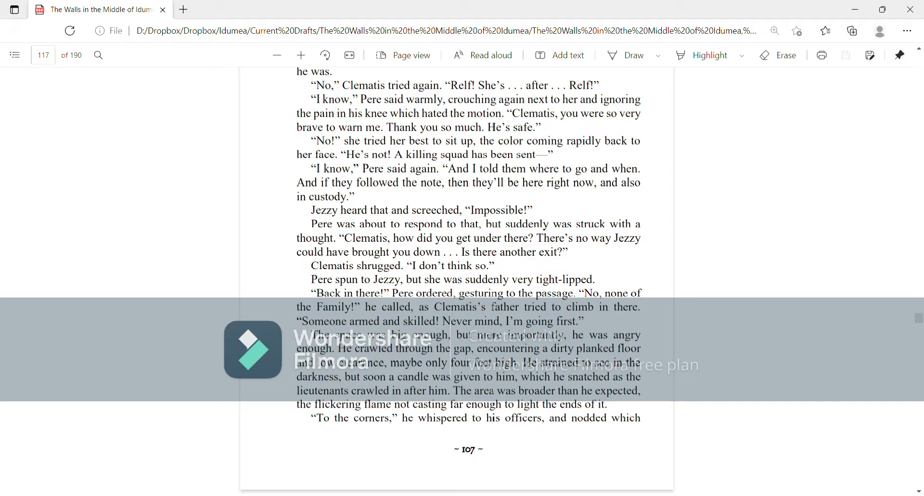
pyautogui.scroll(-3)
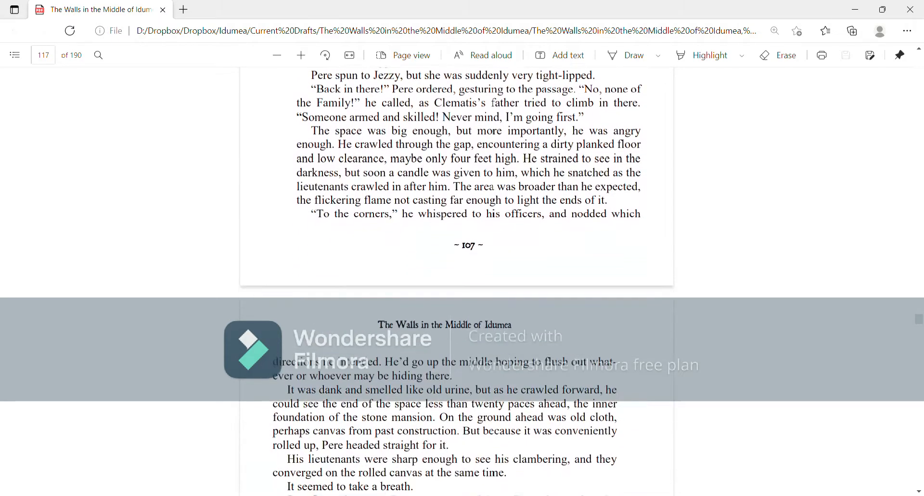
pyautogui.scroll(-3)
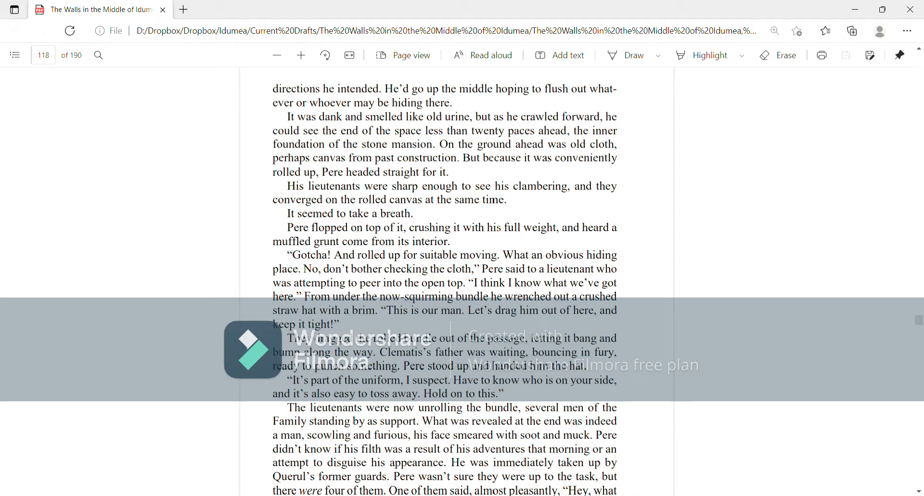
pyautogui.scroll(-3)
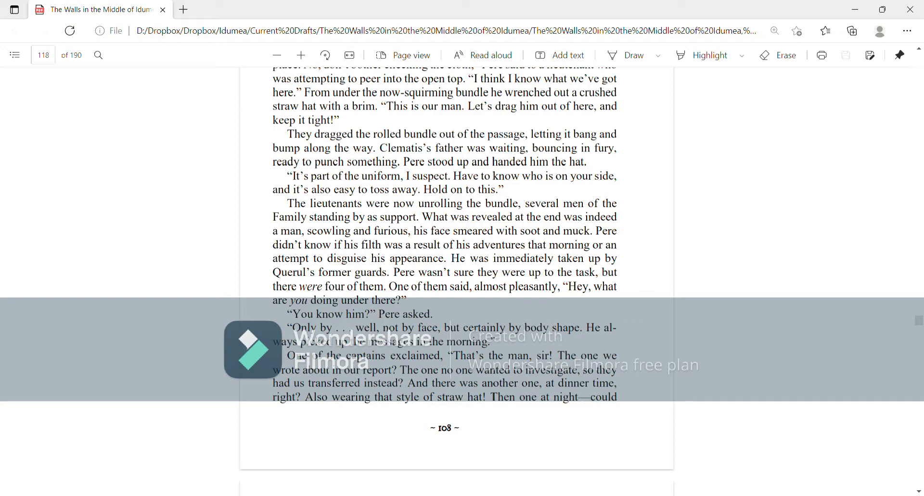
pyautogui.scroll(-3)
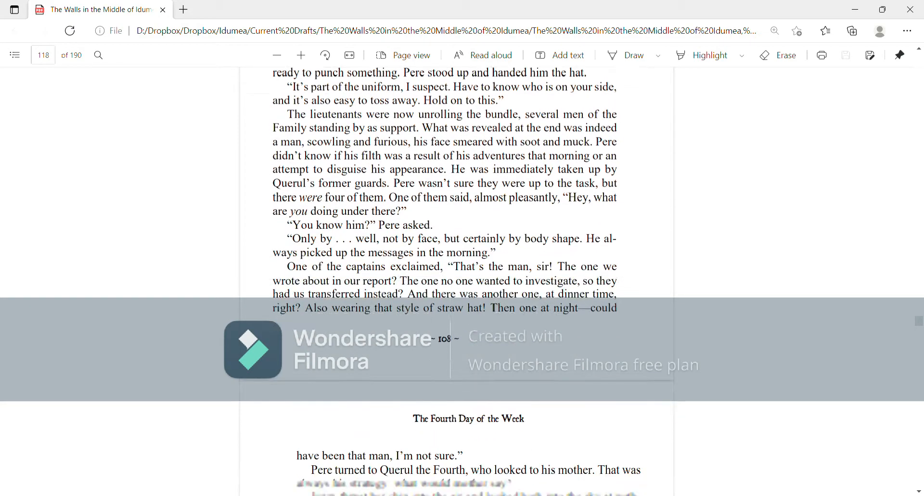
pyautogui.scroll(-3)
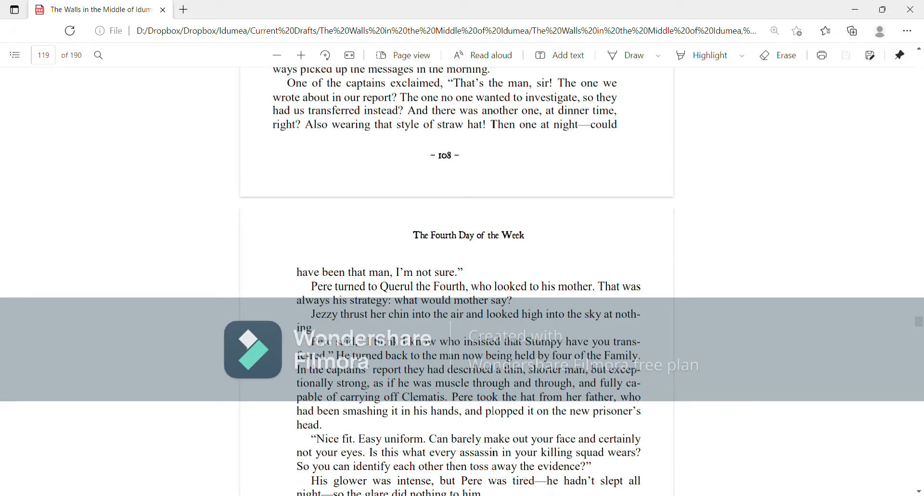
pyautogui.scroll(-3)
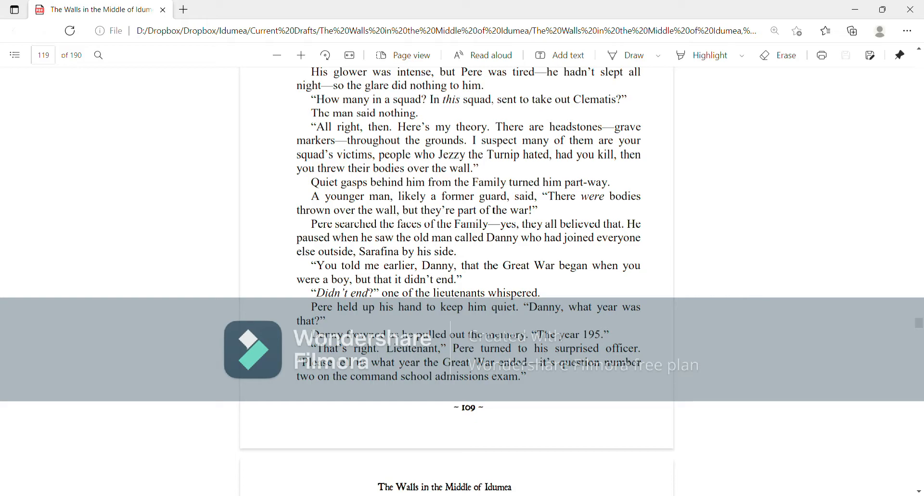
pyautogui.scroll(-3)
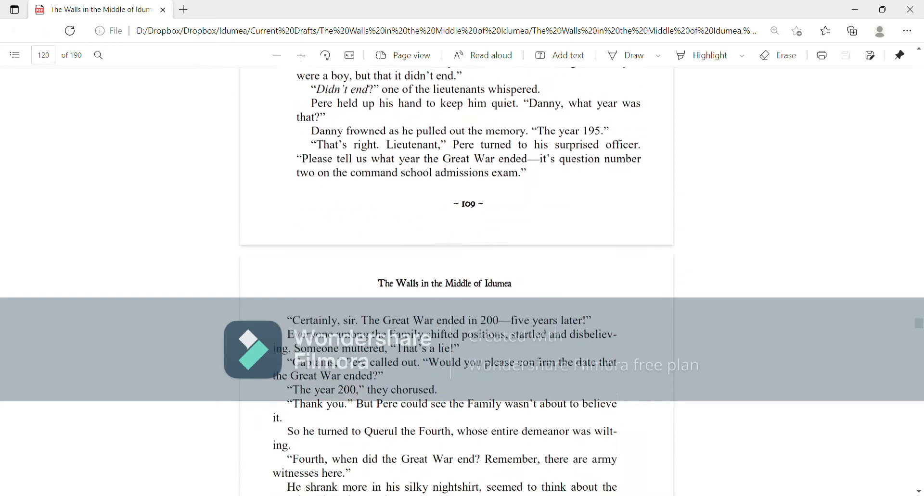
pyautogui.scroll(-3)
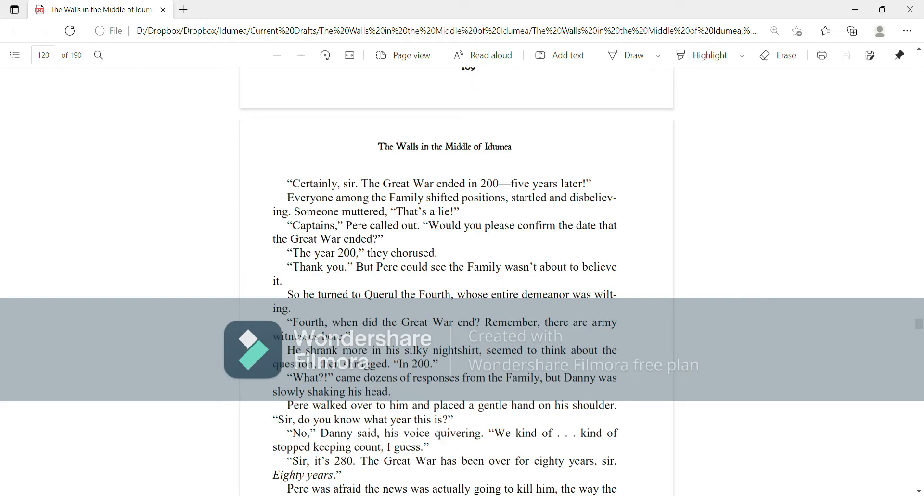
pyautogui.scroll(-3)
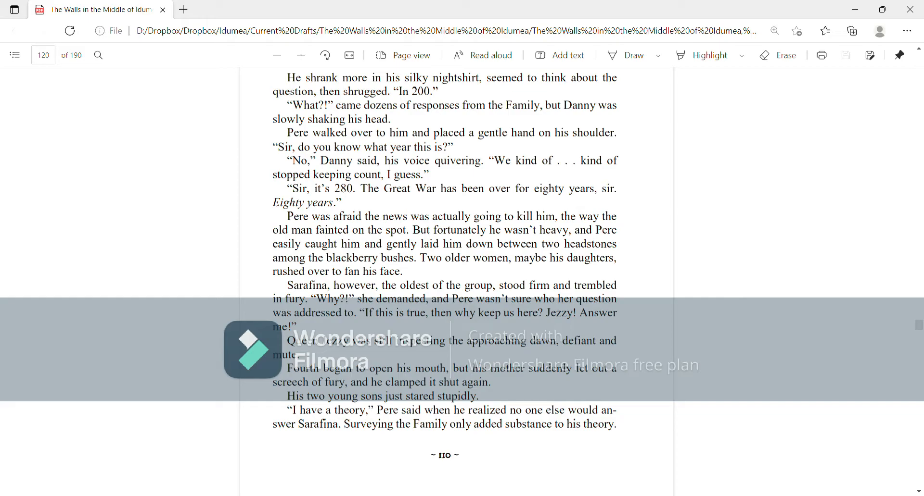
pyautogui.scroll(-3)
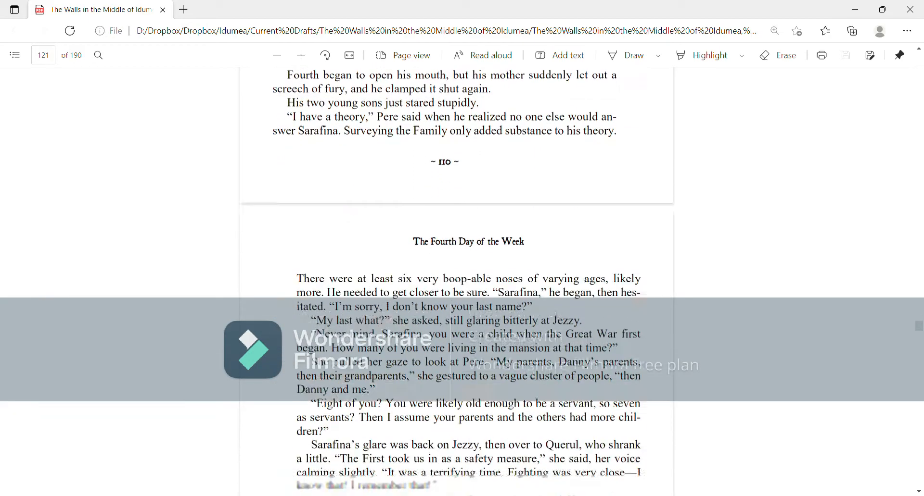
pyautogui.scroll(-3)
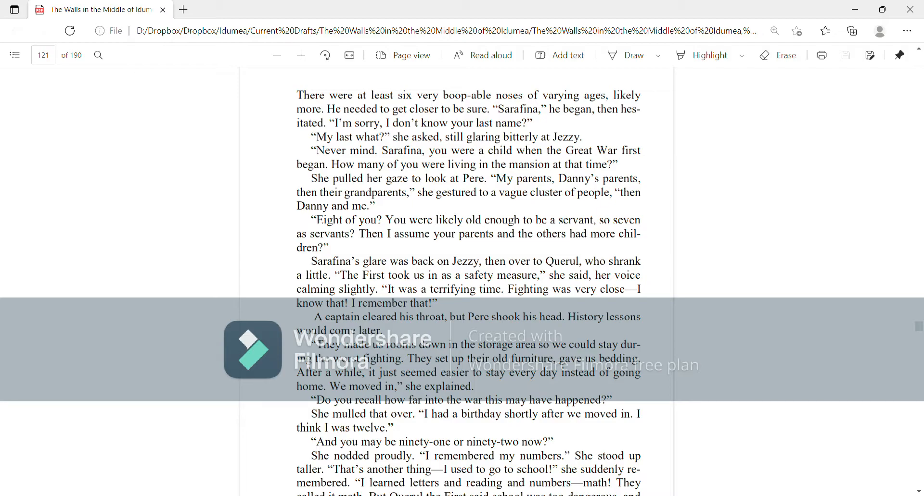
pyautogui.scroll(-3)
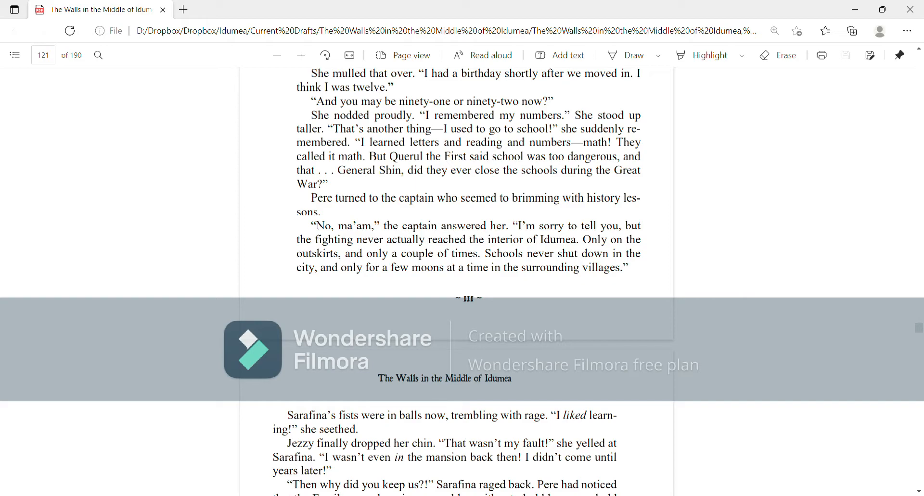
pyautogui.scroll(-3)
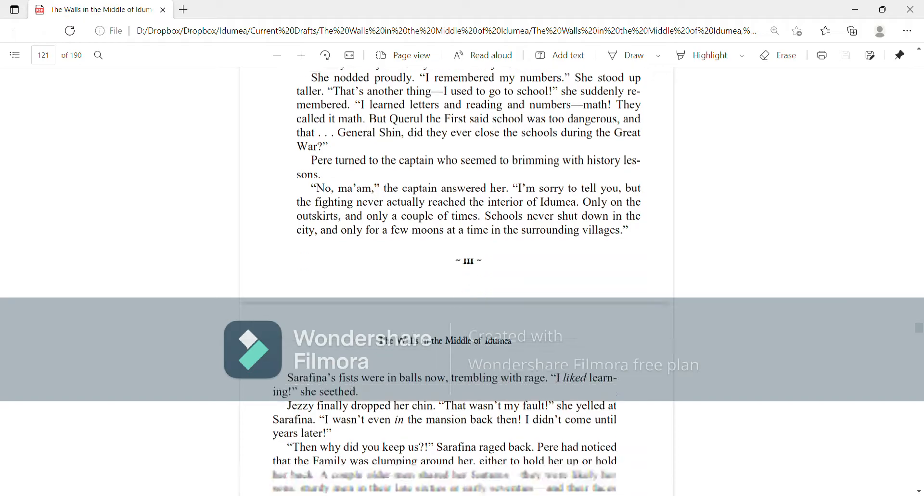
pyautogui.scroll(-3)
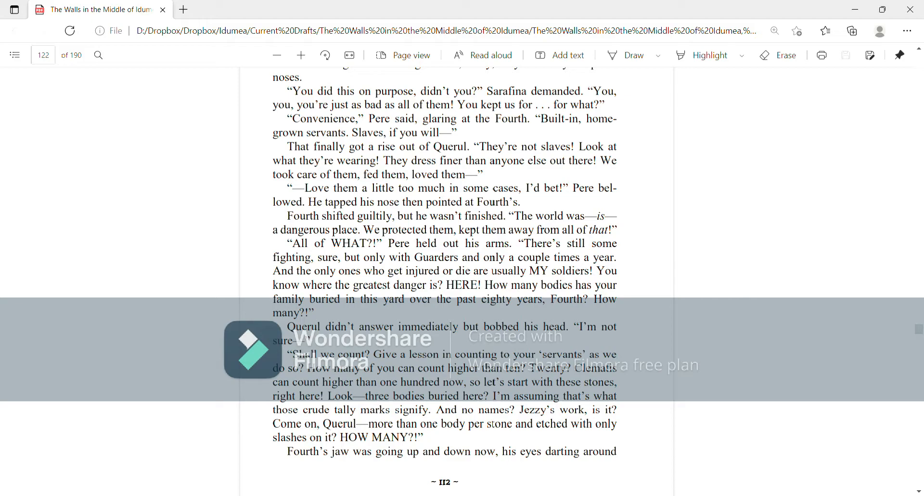
pyautogui.scroll(-3)
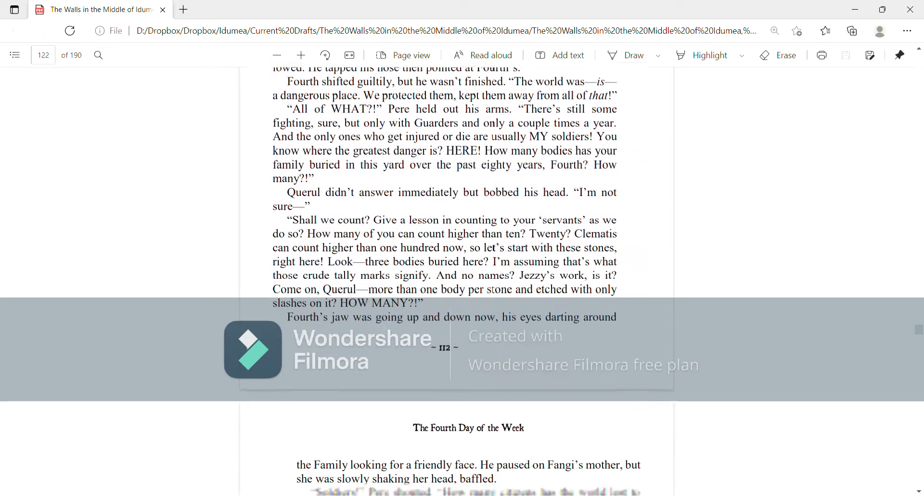
pyautogui.scroll(-3)
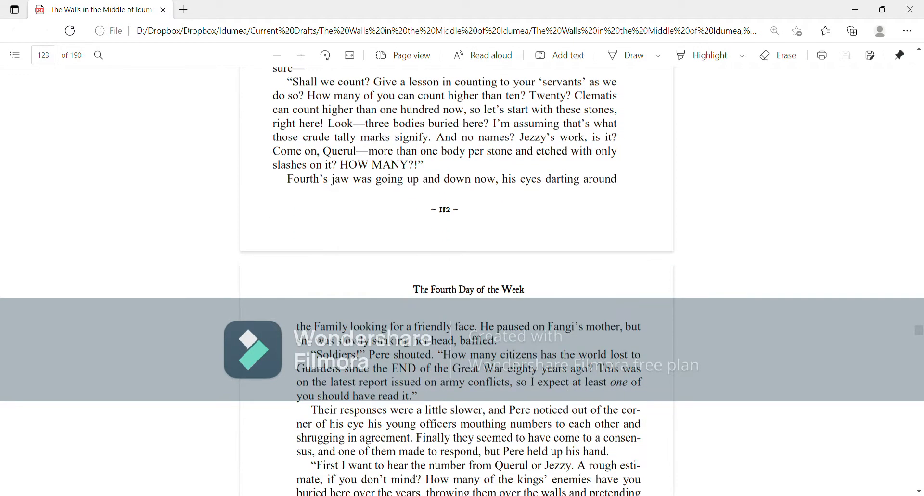
pyautogui.scroll(-3)
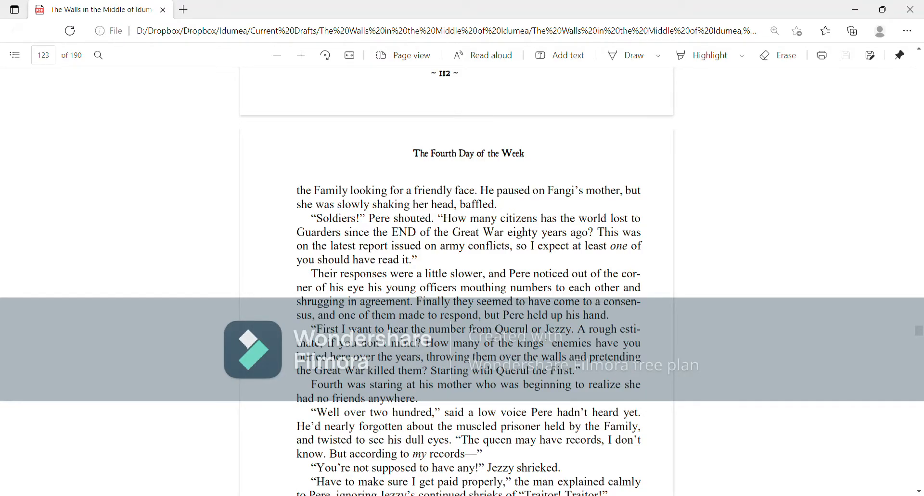
pyautogui.scroll(-3)
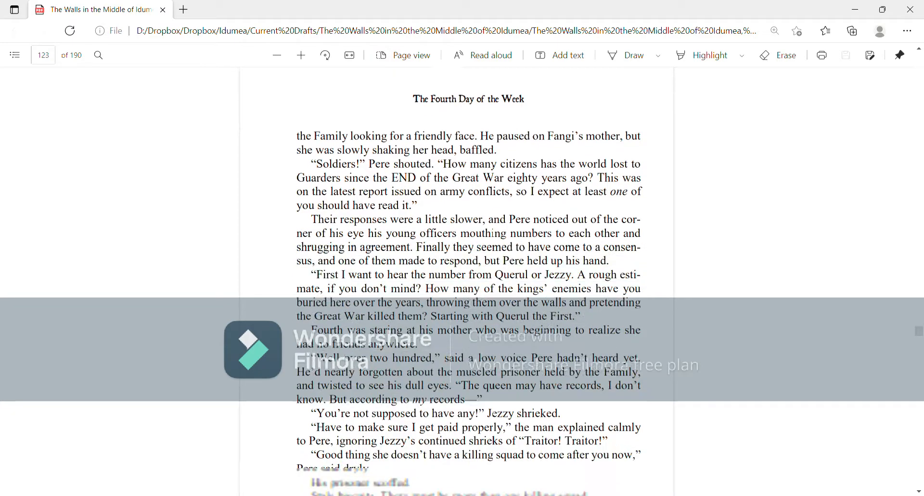
pyautogui.scroll(-3)
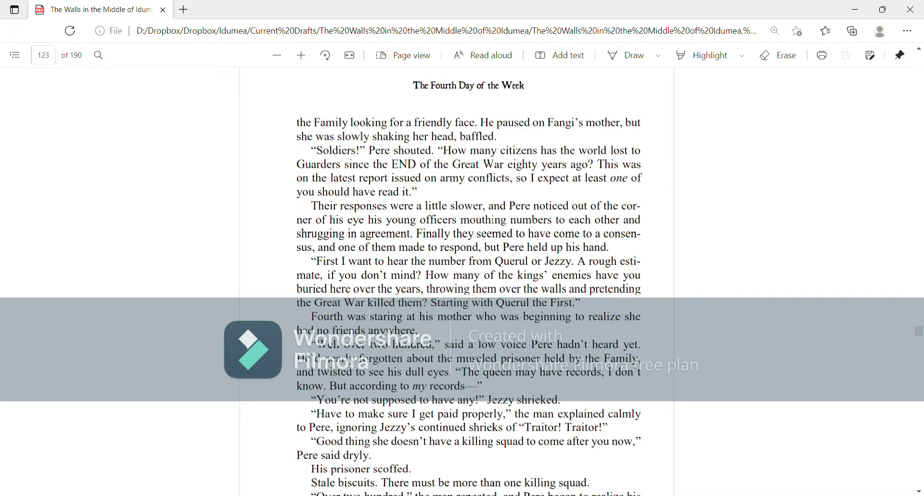
pyautogui.scroll(-3)
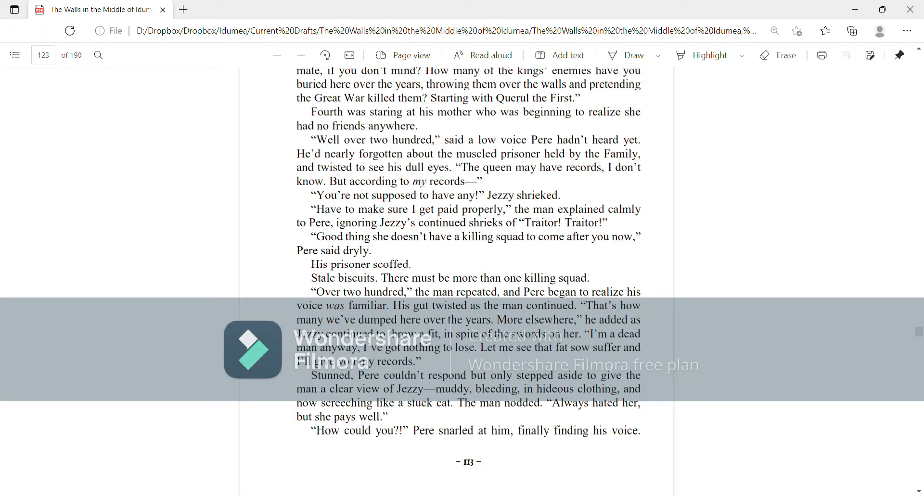
pyautogui.scroll(-3)
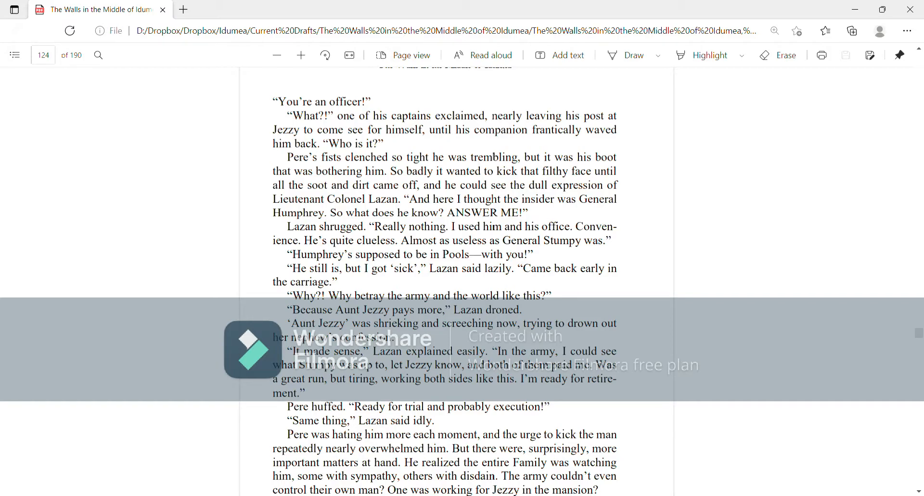
pyautogui.scroll(-3)
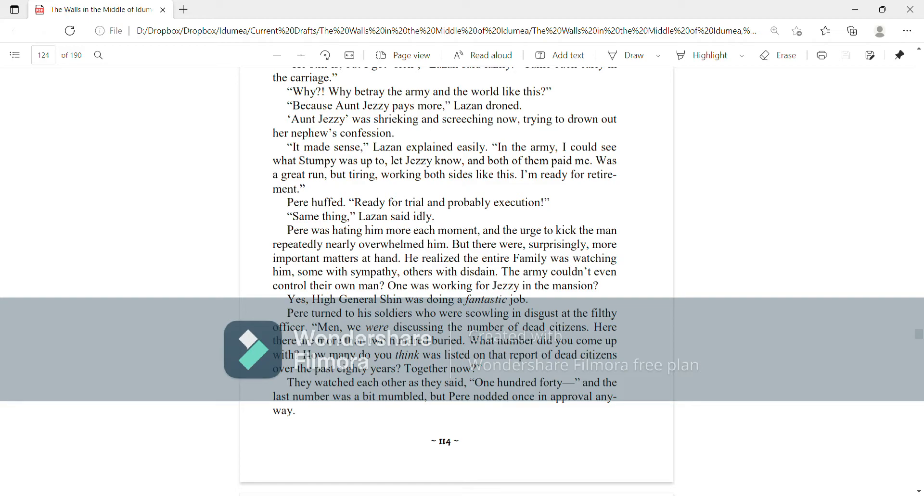
pyautogui.scroll(-3)
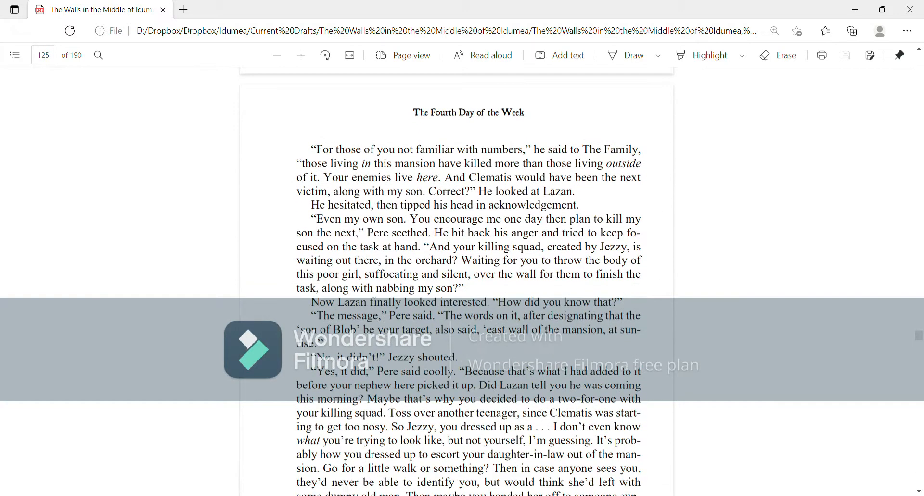
pyautogui.scroll(-3)
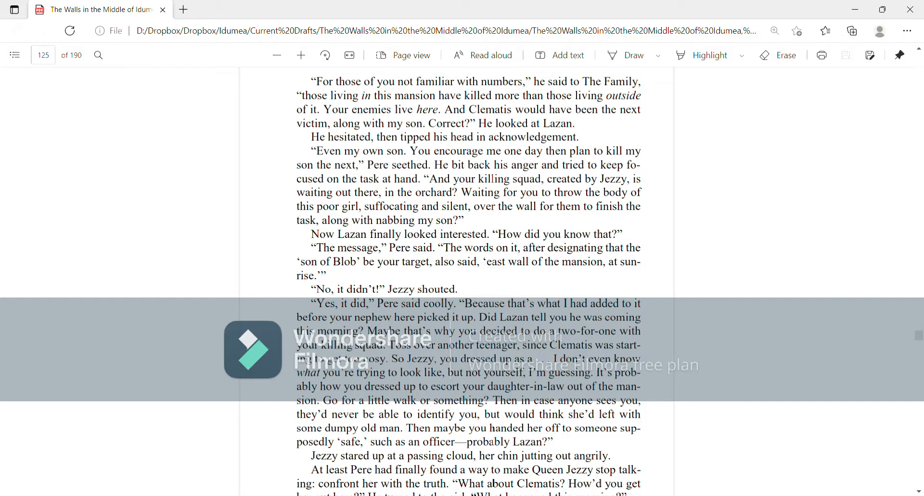
pyautogui.scroll(-3)
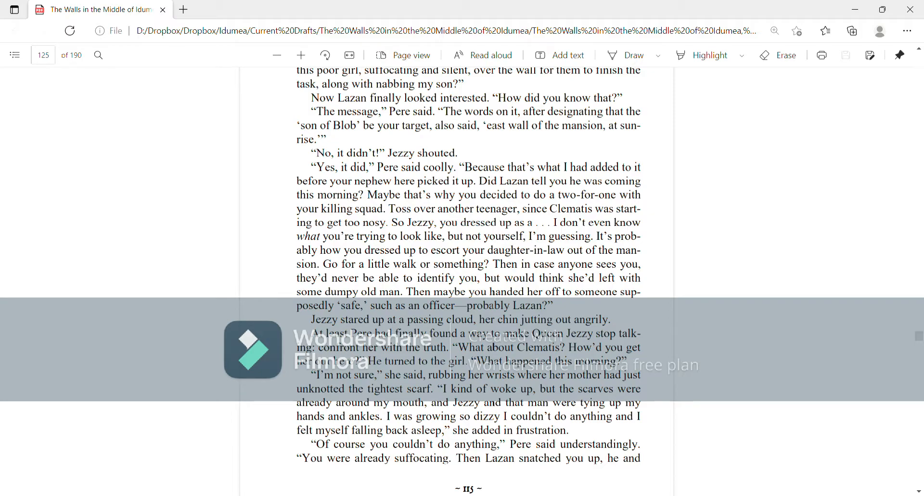
pyautogui.scroll(-3)
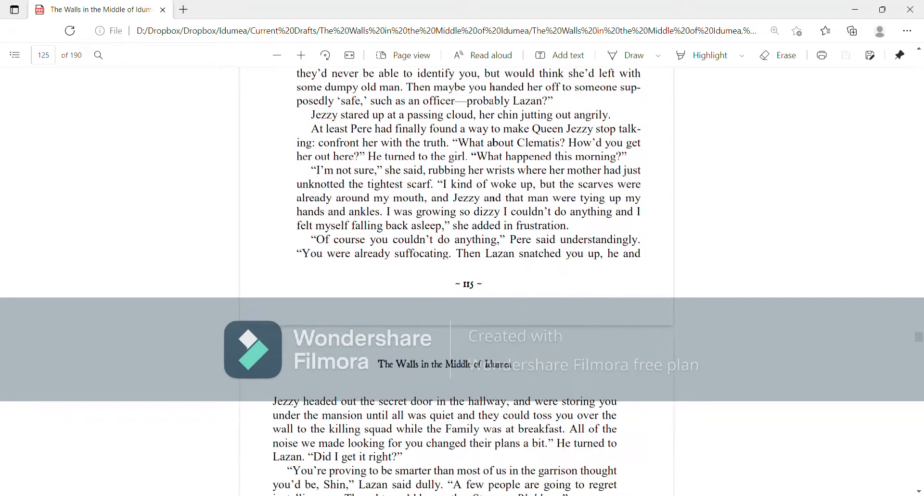
pyautogui.scroll(-3)
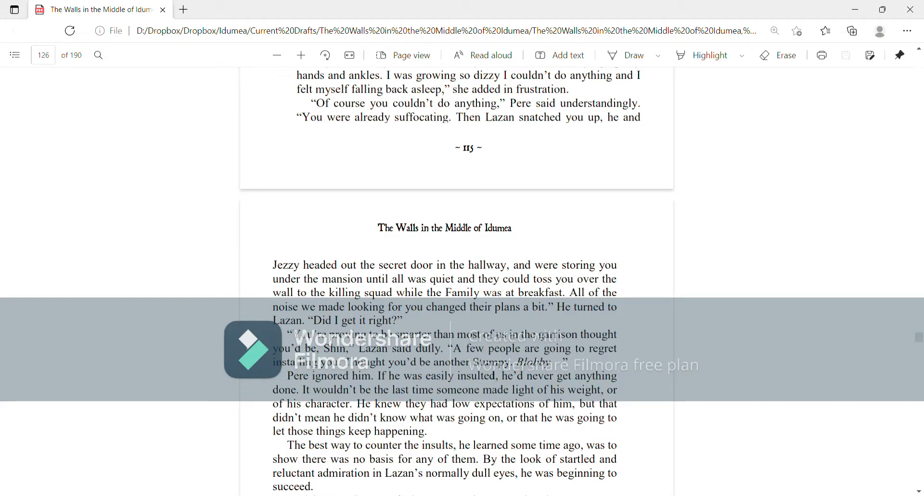
pyautogui.scroll(-3)
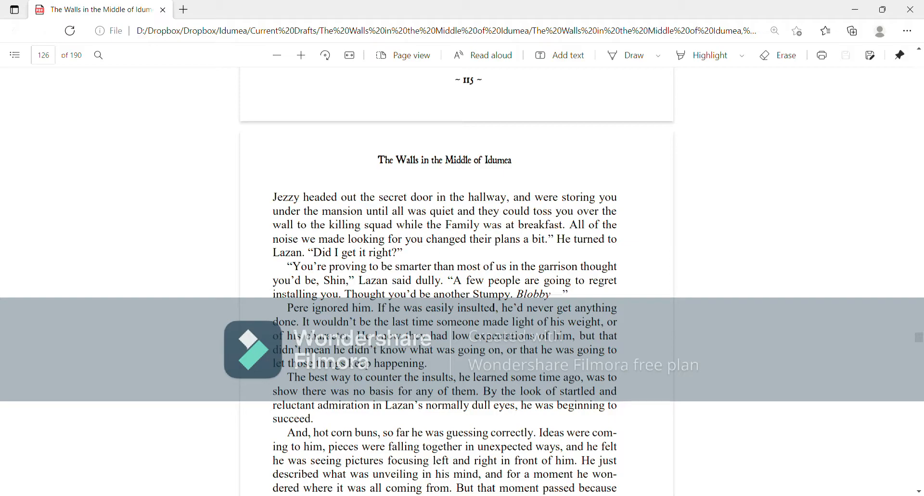
pyautogui.scroll(-3)
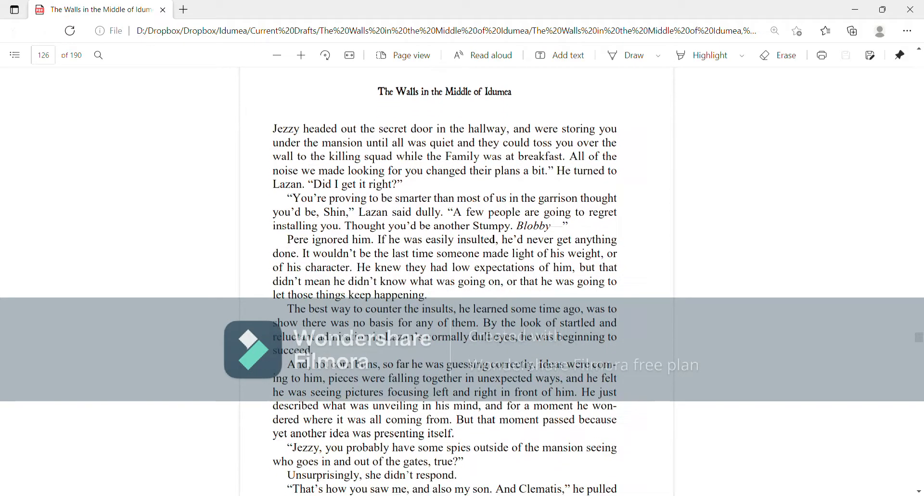